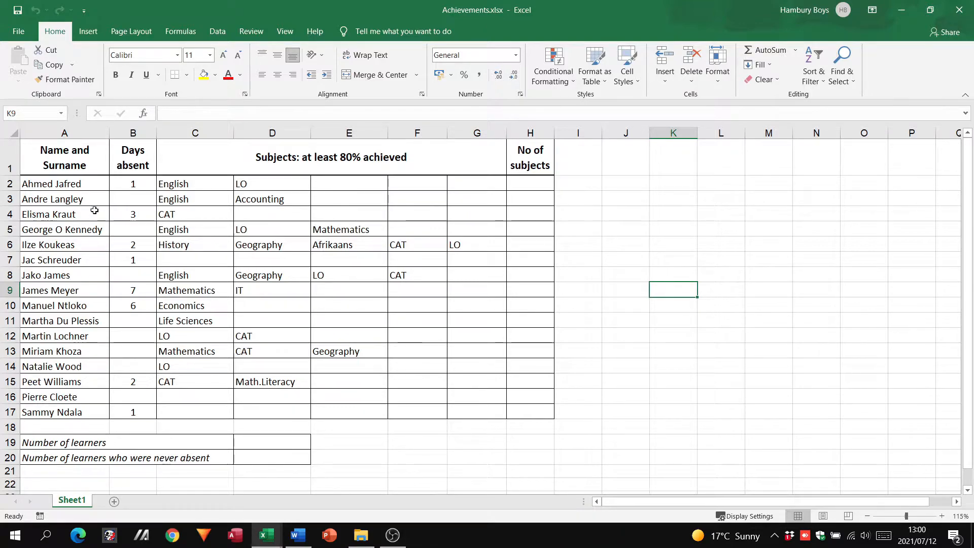
mouse_move(146, 340)
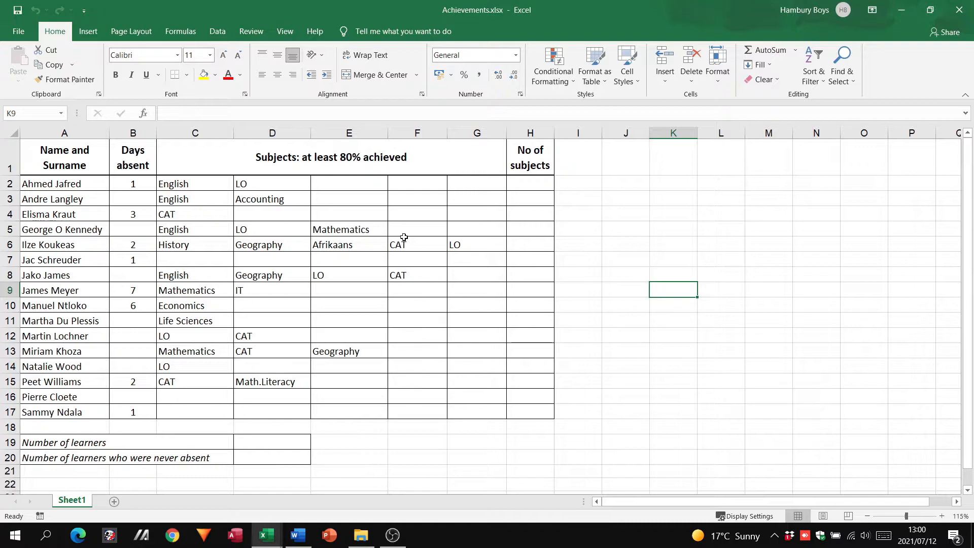
mouse_move(634, 215)
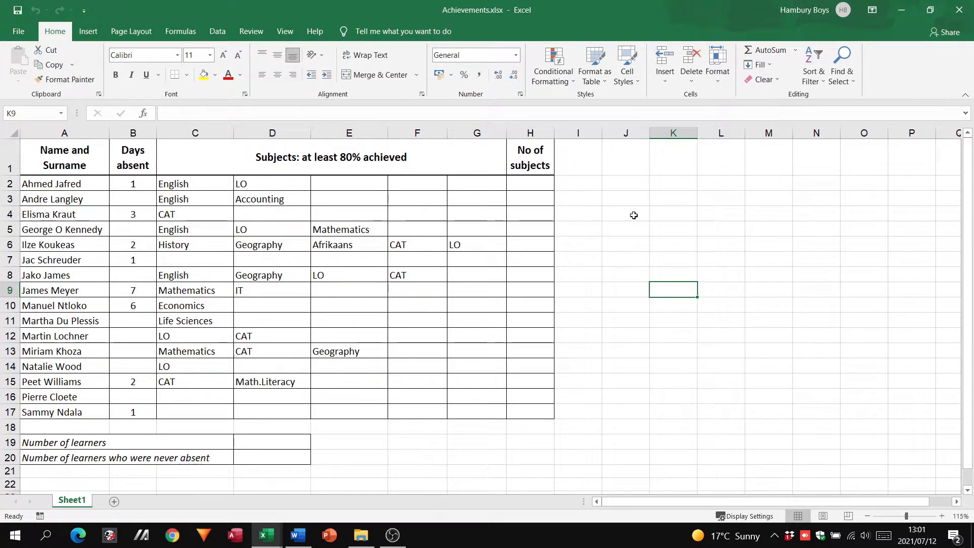
Step: Enter the function labels count, counta and countblank down column J beside the achievements table
click(625, 215)
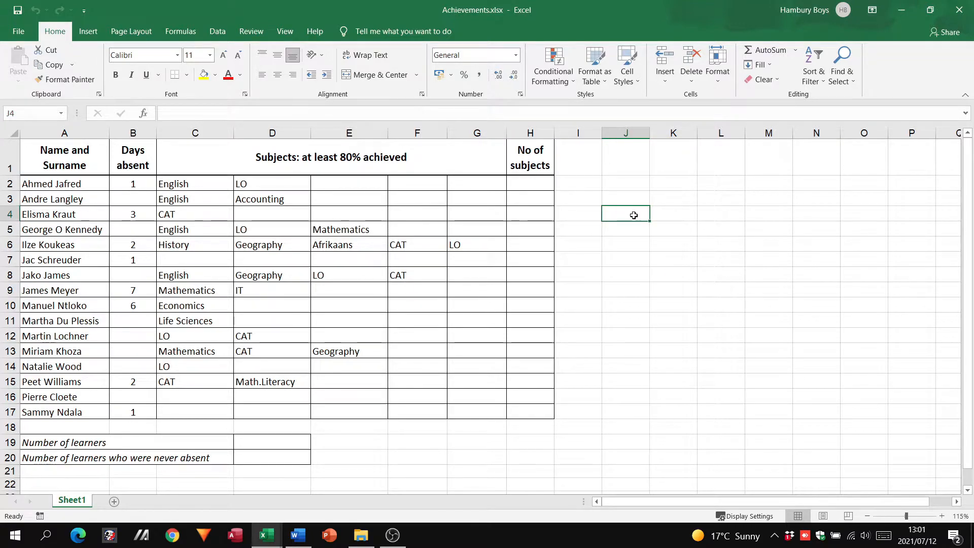
text(count)
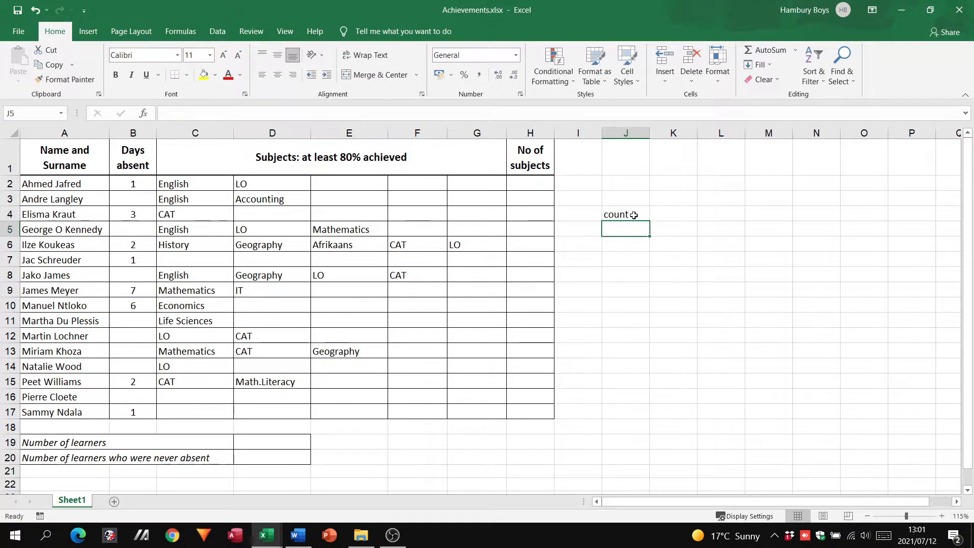
text(countblank)
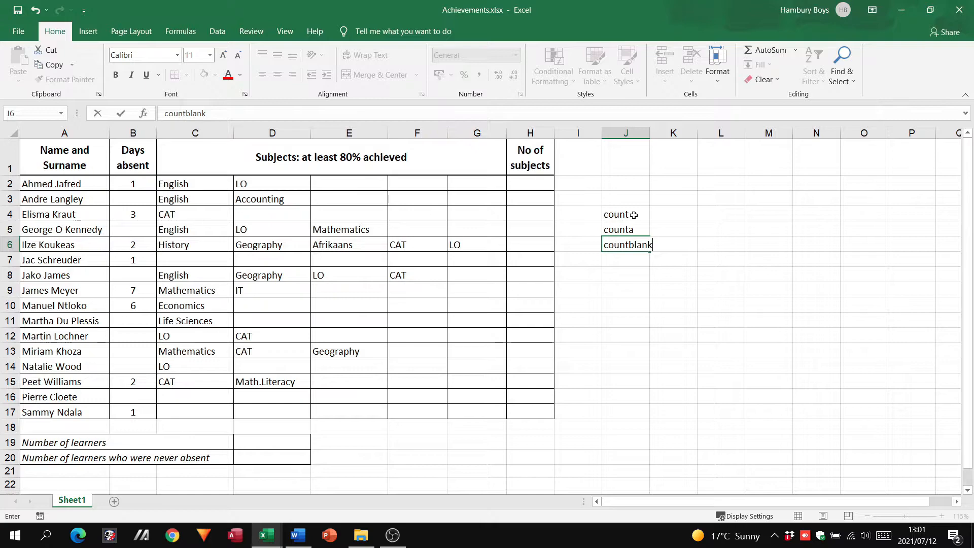
click(625, 214)
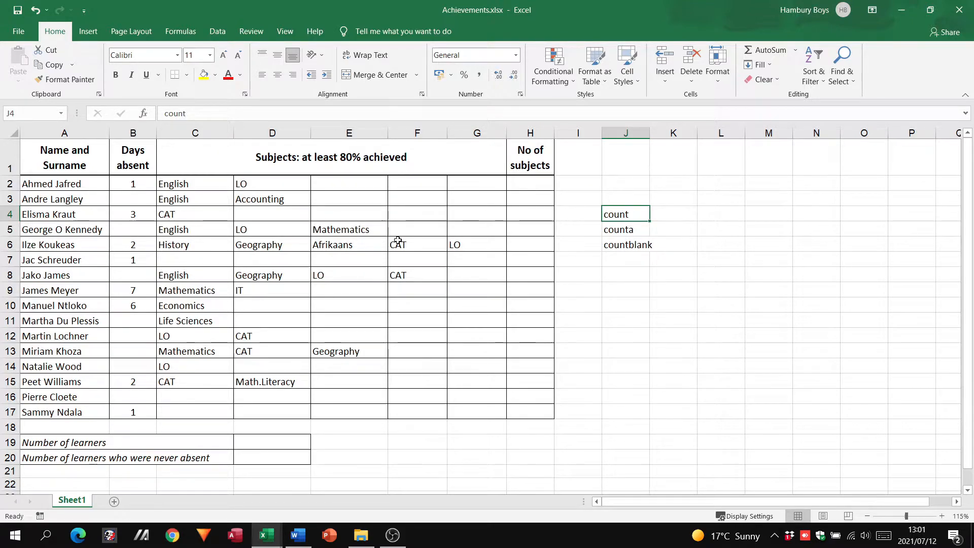
mouse_move(138, 288)
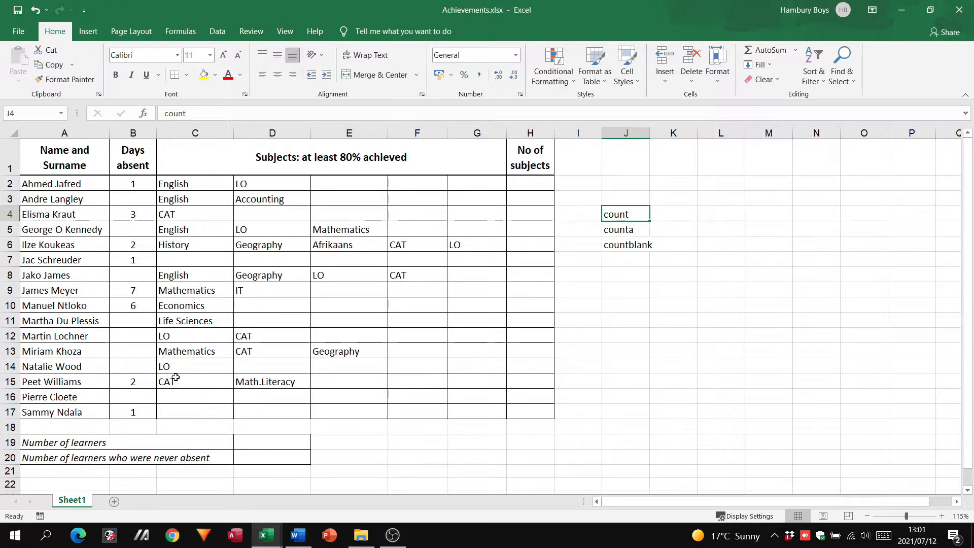
click(625, 229)
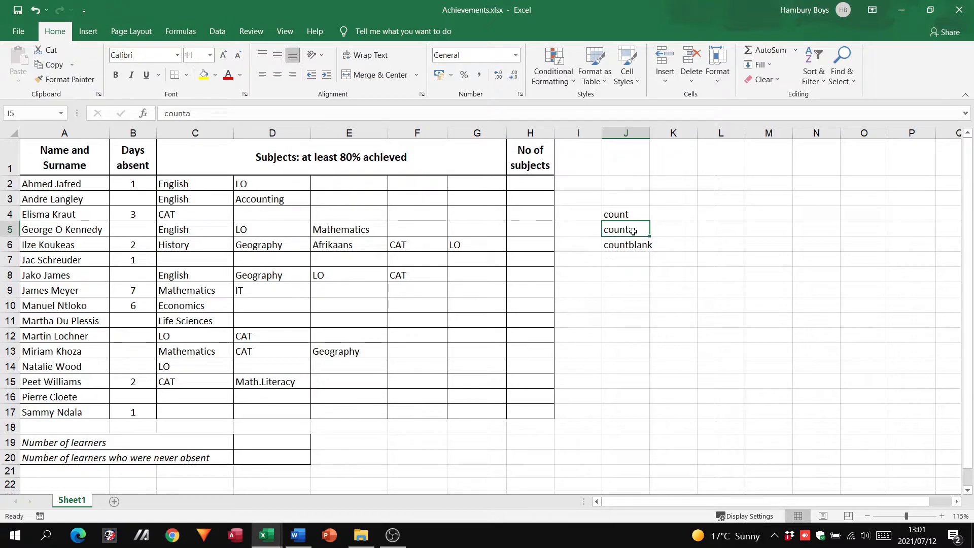
mouse_move(99, 183)
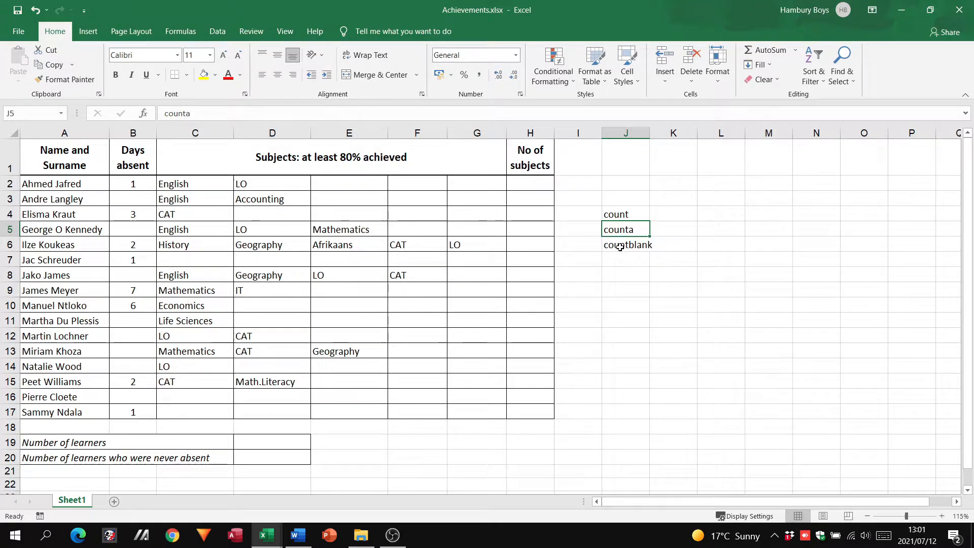
click(626, 244)
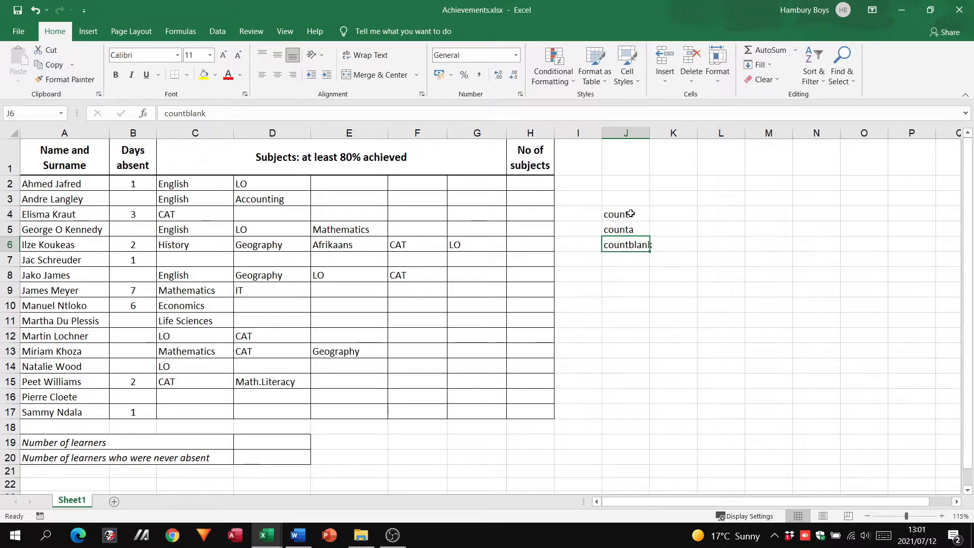
Step: Replace the count label in J4 with =COUNT(B2:B17), returning 8
click(625, 214)
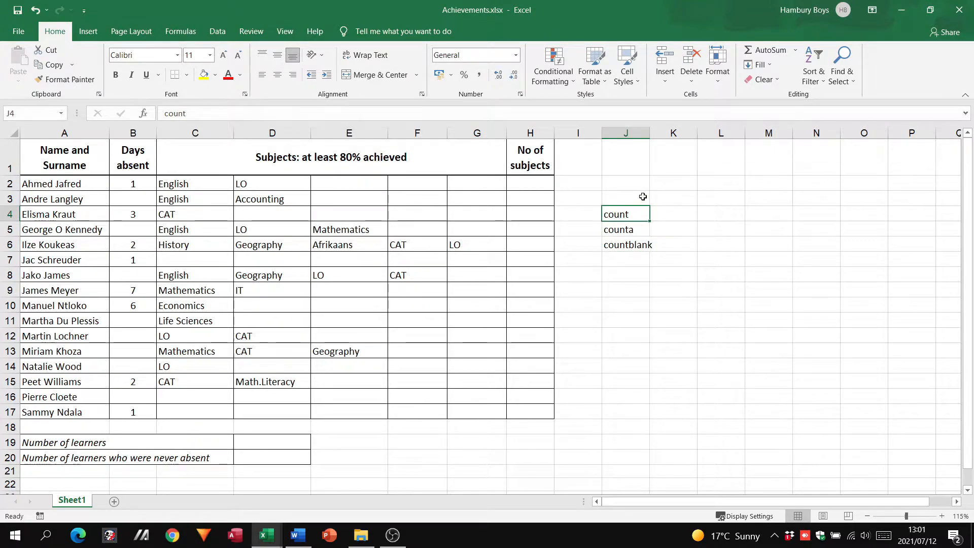
mouse_move(911, 508)
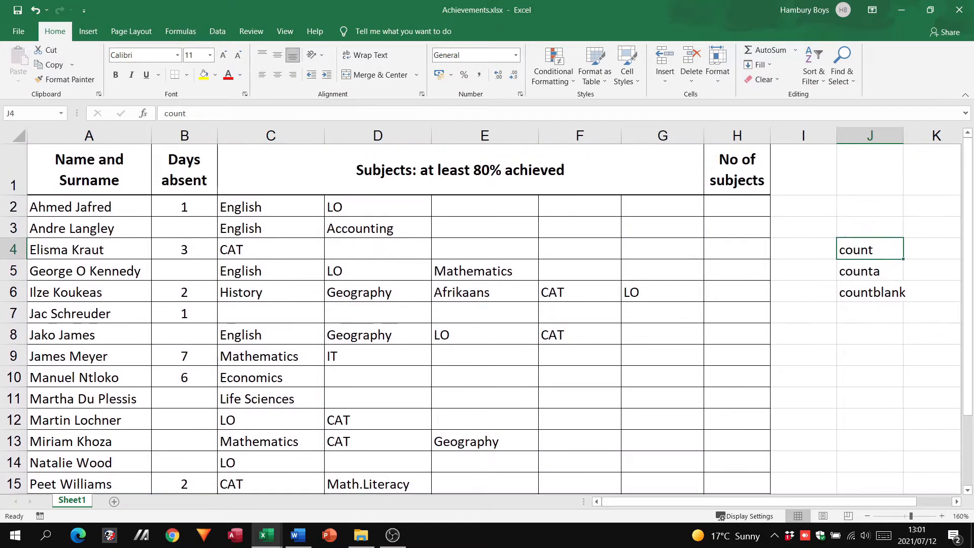
text(=)
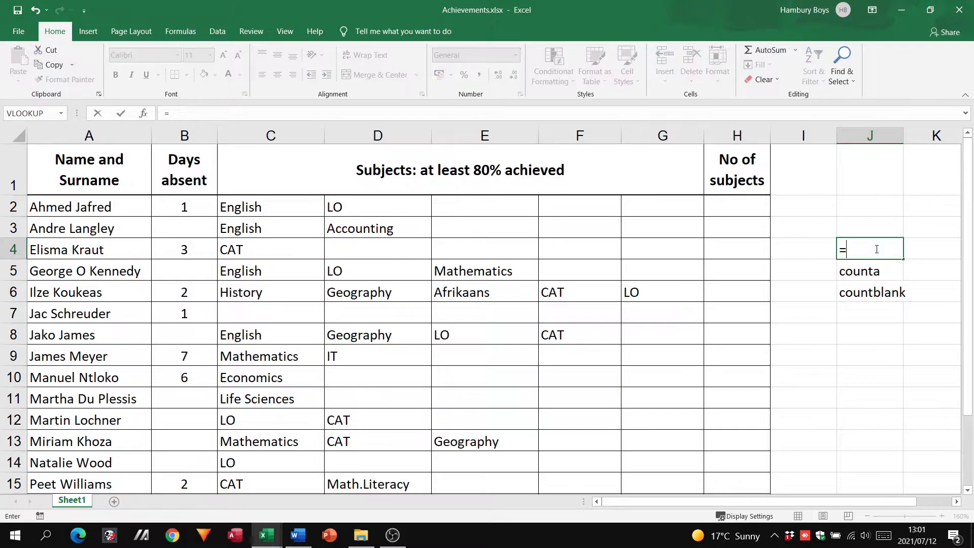
text(co)
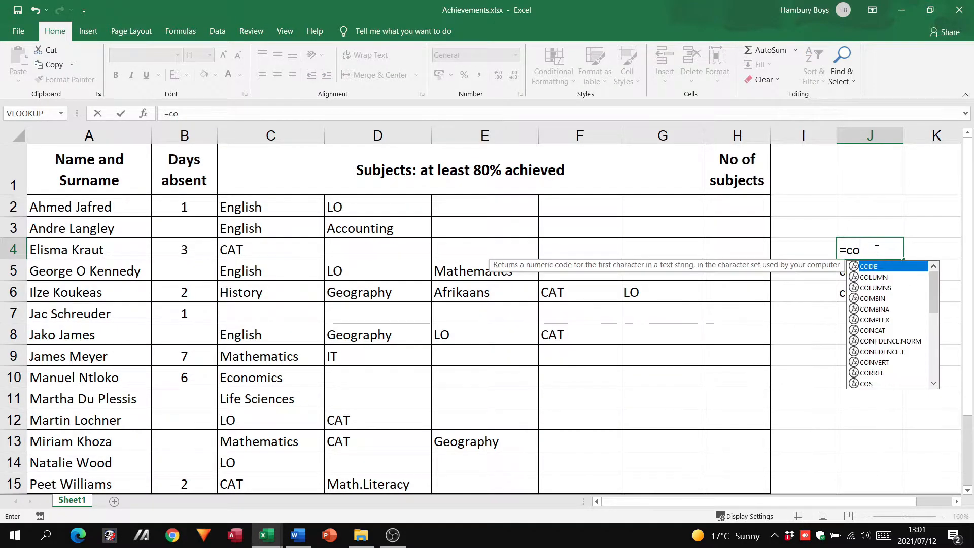
text(unt(B2:B17)
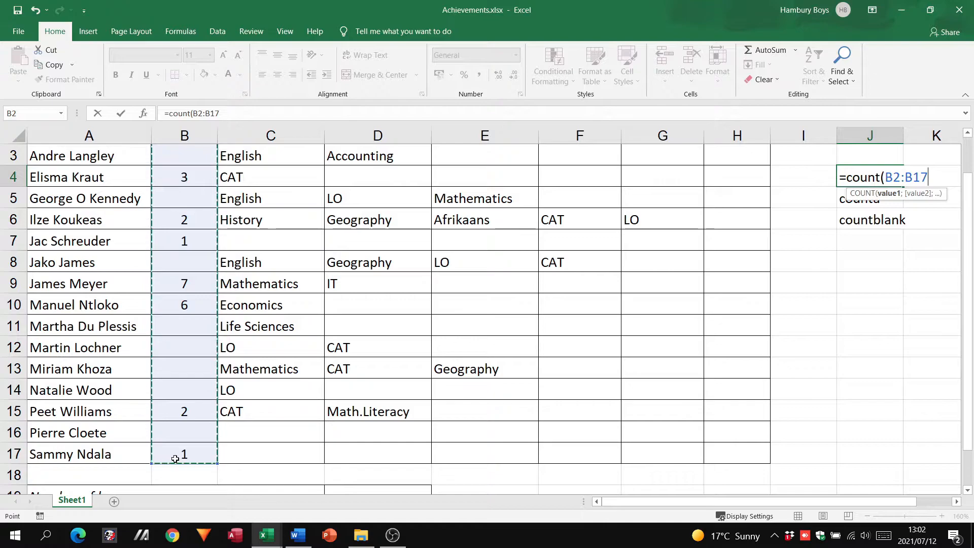
text())
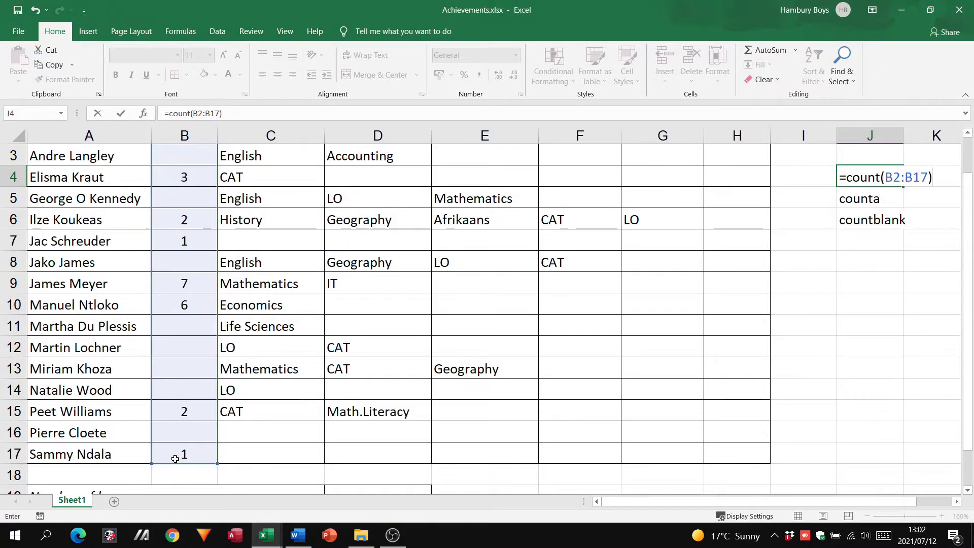
key(Return)
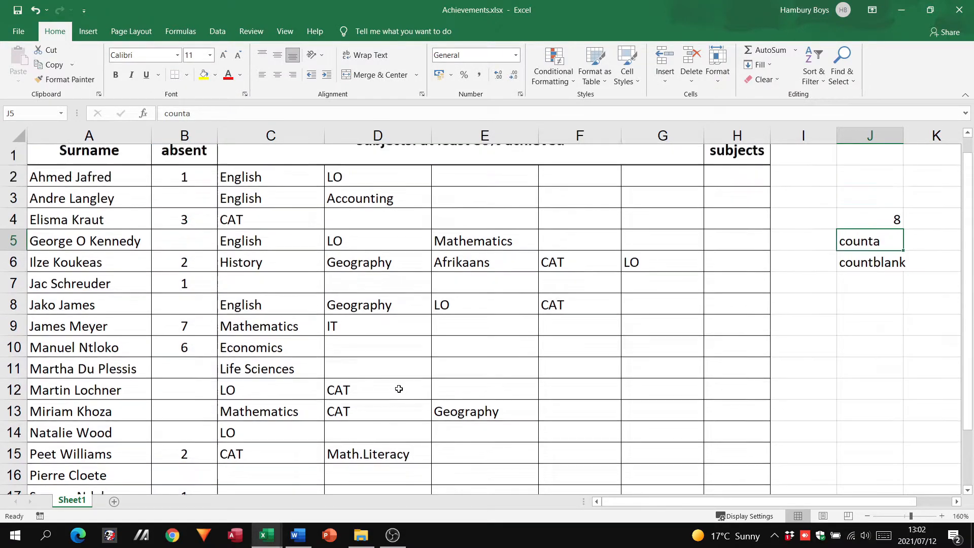
Step: Review the COUNT formula behind the result 8 and scroll through the Days absent column
click(869, 249)
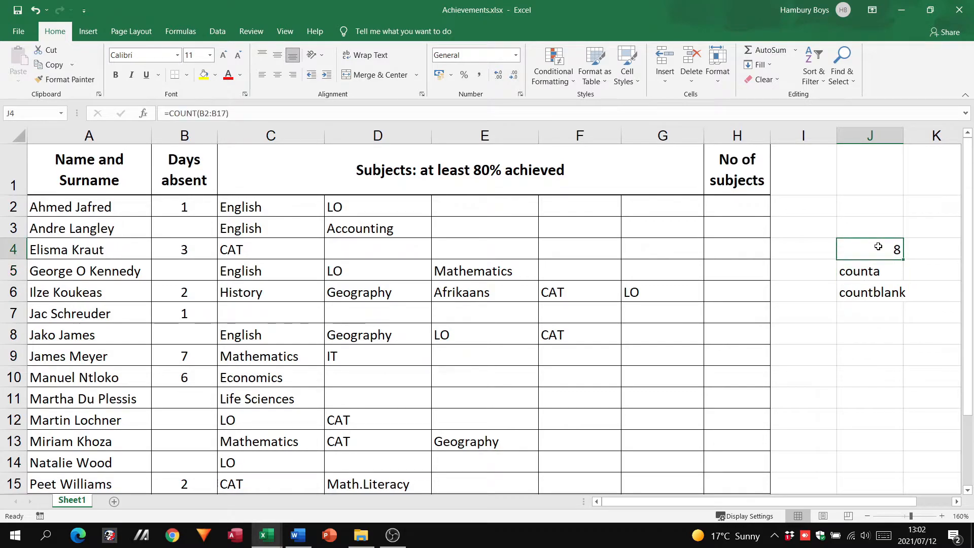
scroll(down, 3)
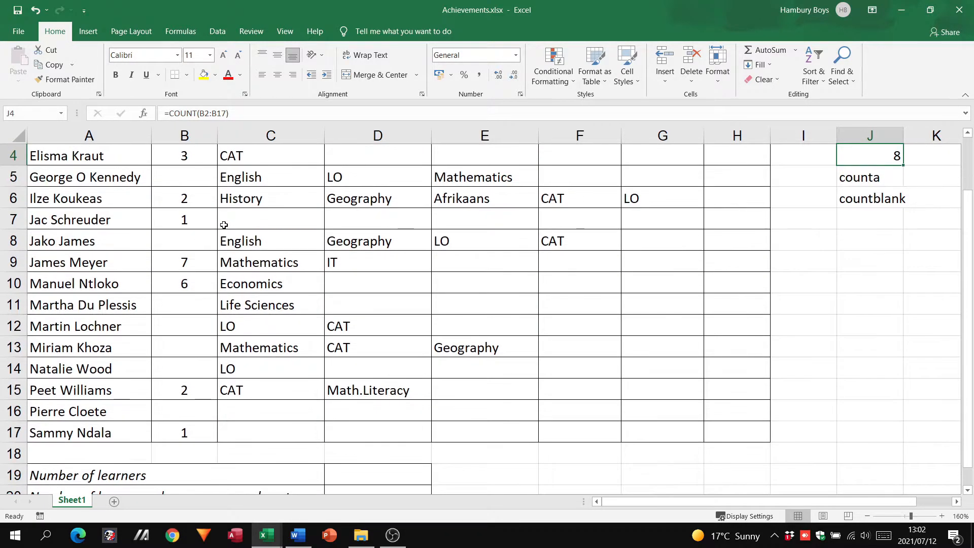
scroll(up, 3)
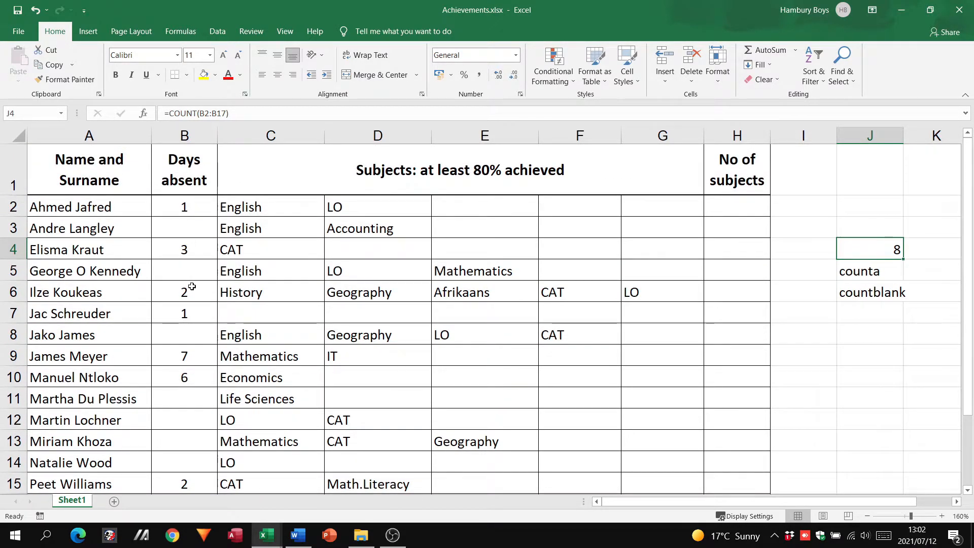
scroll(down, 3)
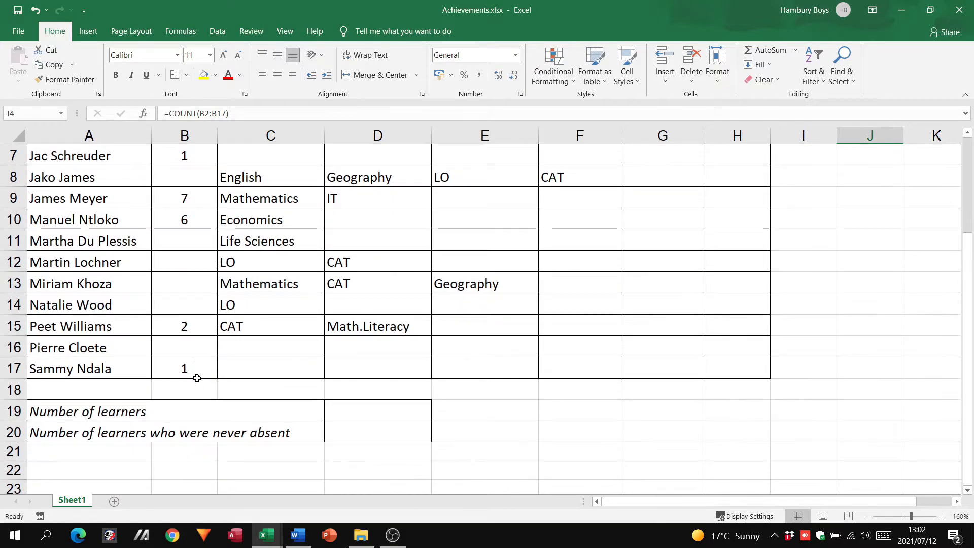
scroll(up, 3)
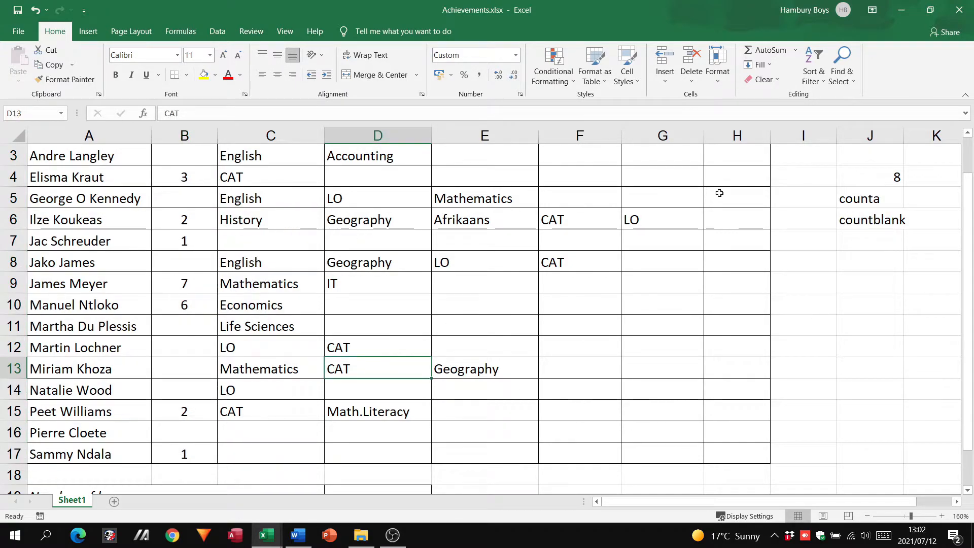
mouse_move(886, 180)
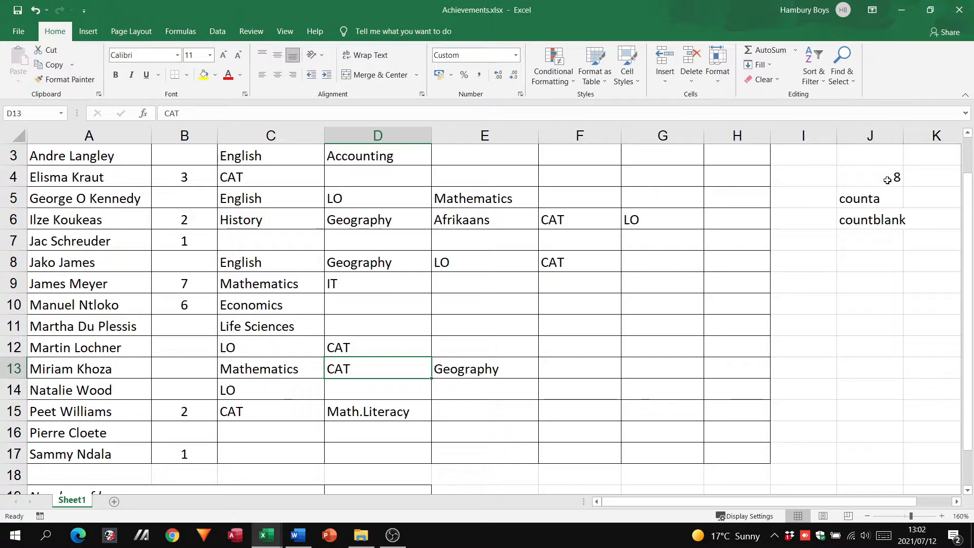
Step: Replace the counta label with a count formula showing 8, scrolling to view the Days absent column
click(869, 198)
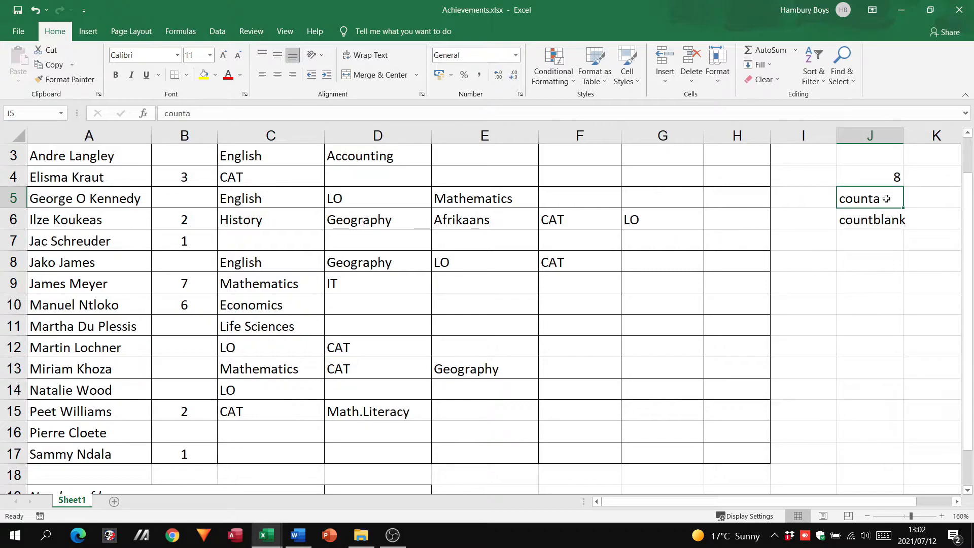
text(=count)
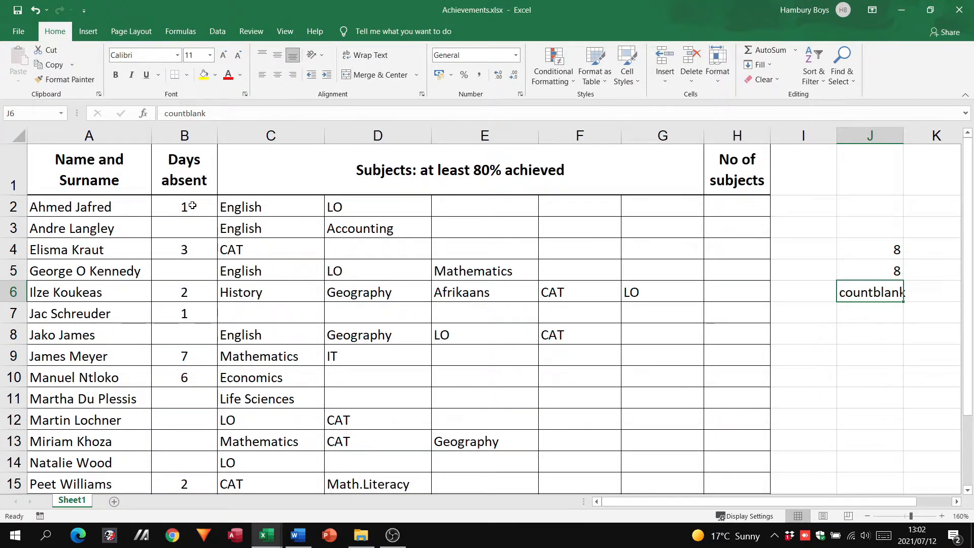
scroll(down, 3)
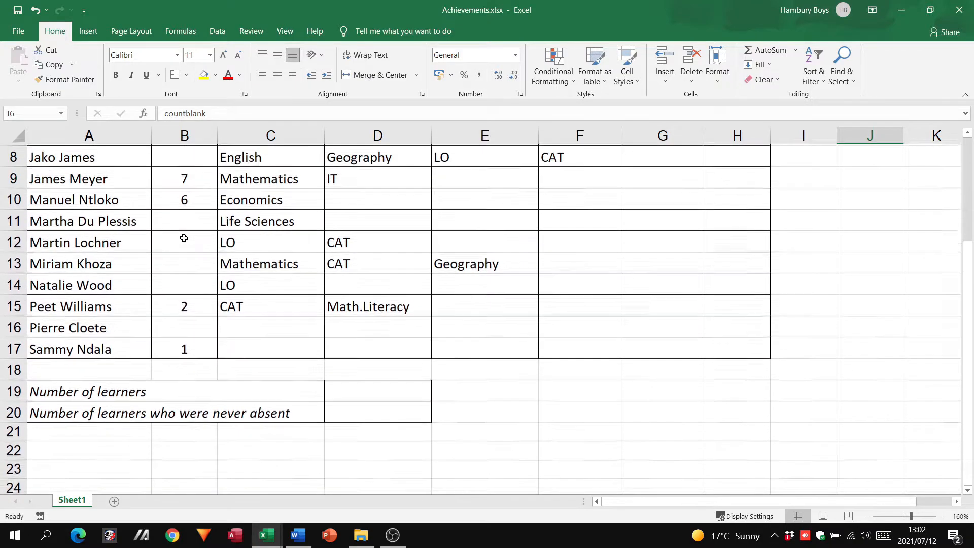
scroll(up, 3)
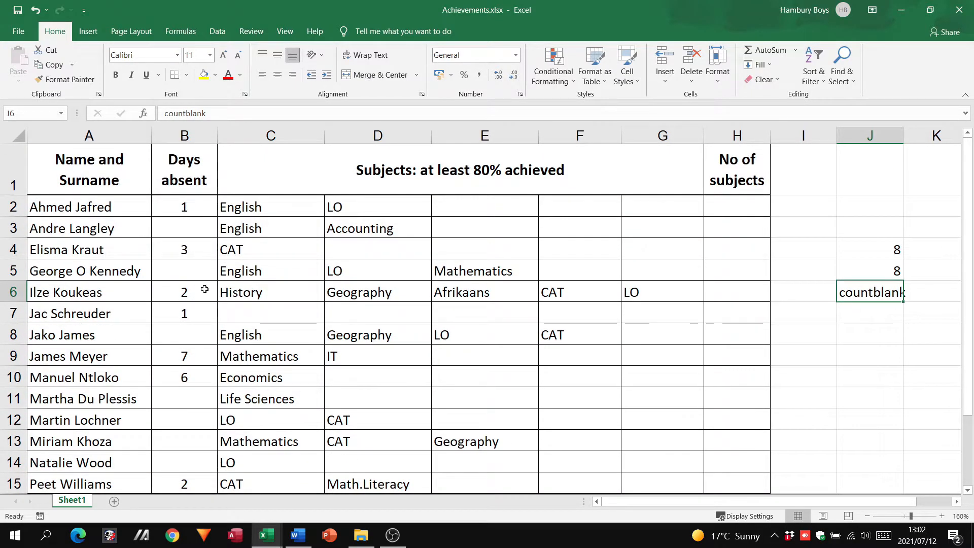
mouse_move(196, 314)
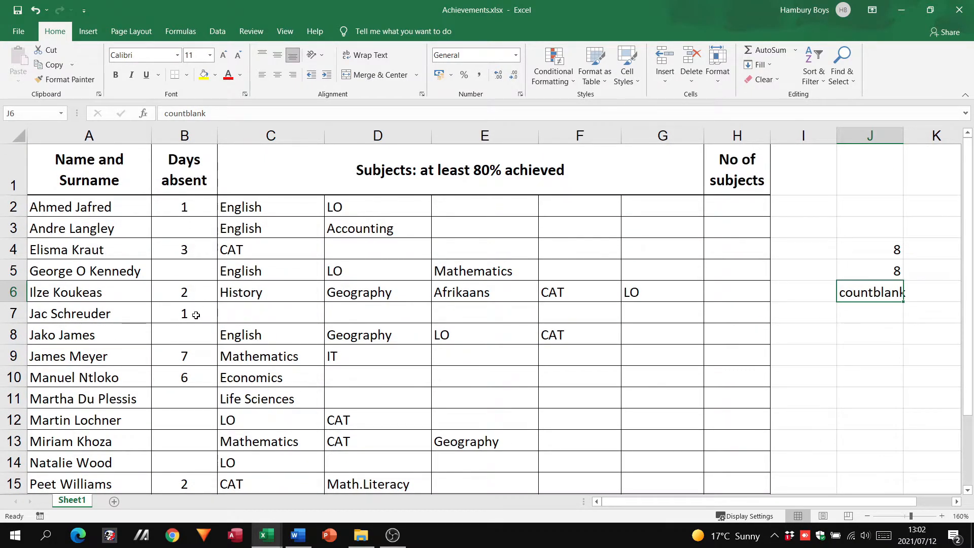
scroll(down, 3)
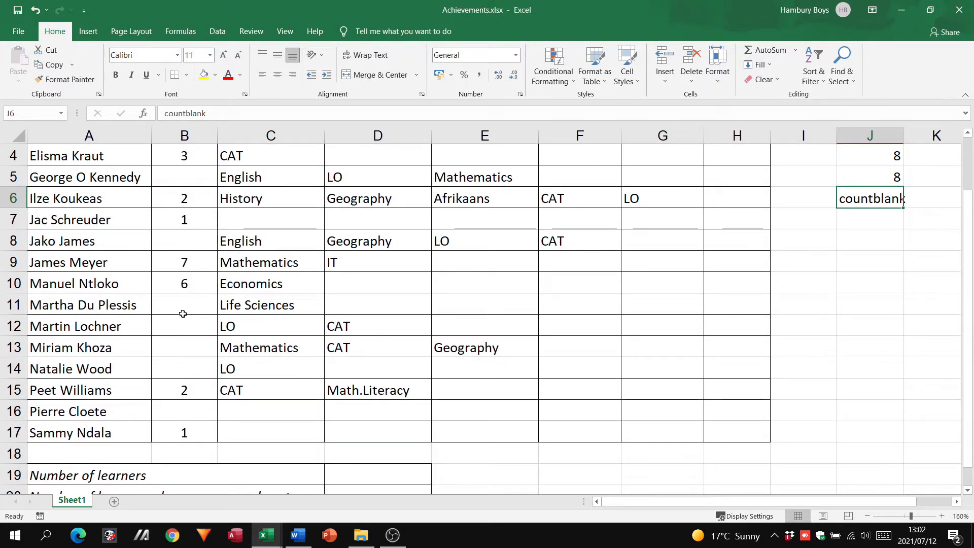
click(184, 305)
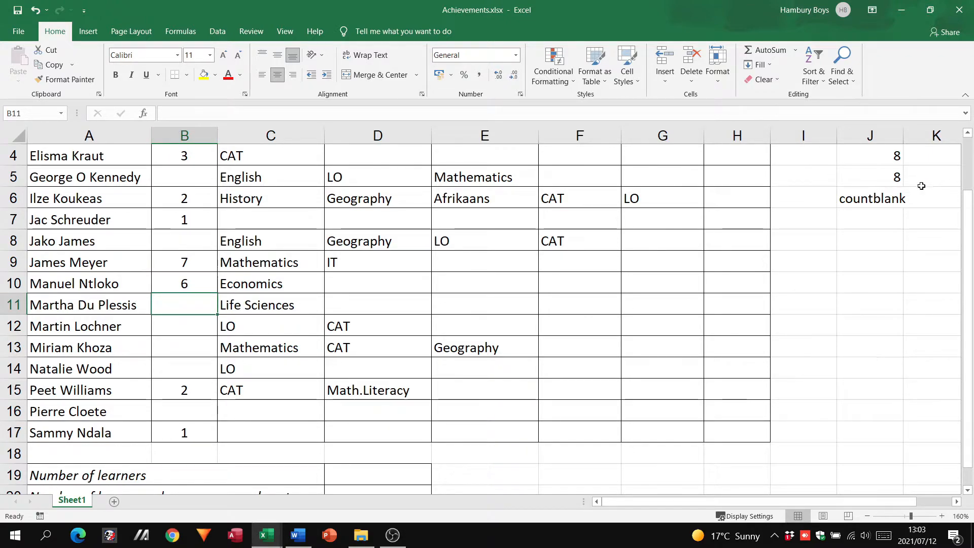
text(a)
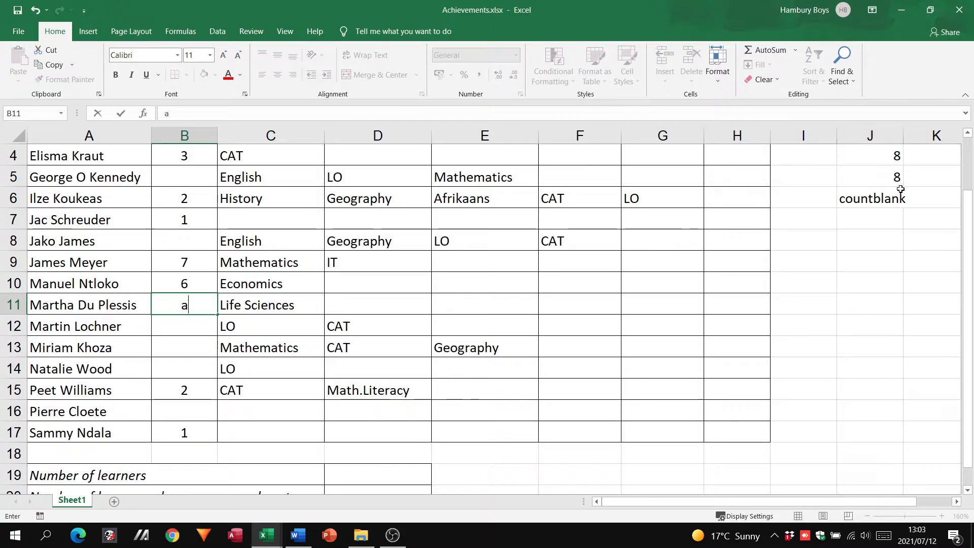
key(Return)
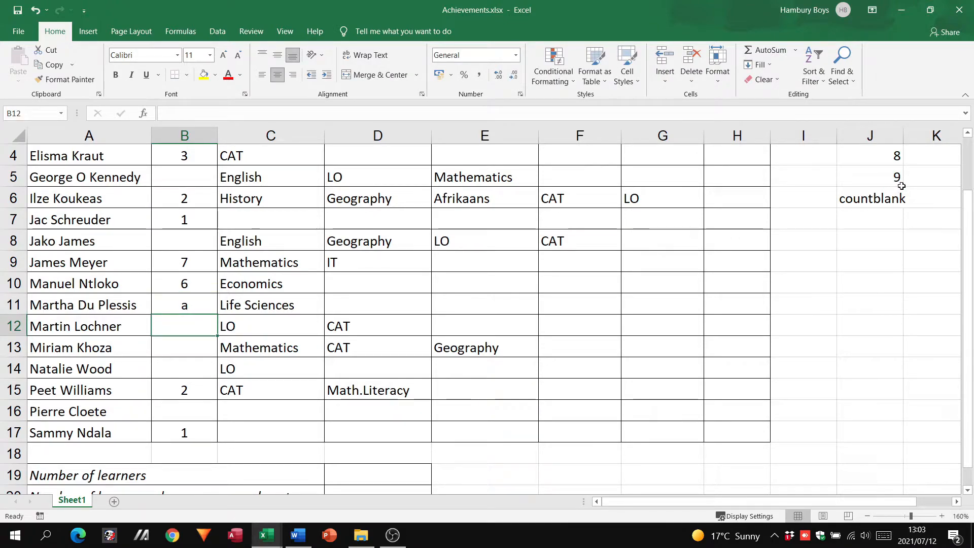
mouse_move(310, 265)
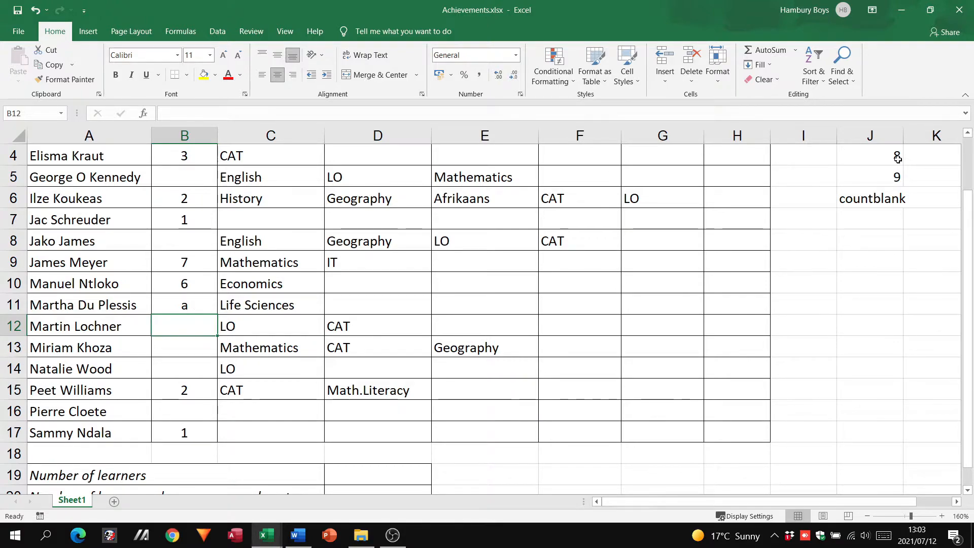
Step: Enter a COUNTBLANK formula over the Days absent column in J6, returning 7
click(869, 155)
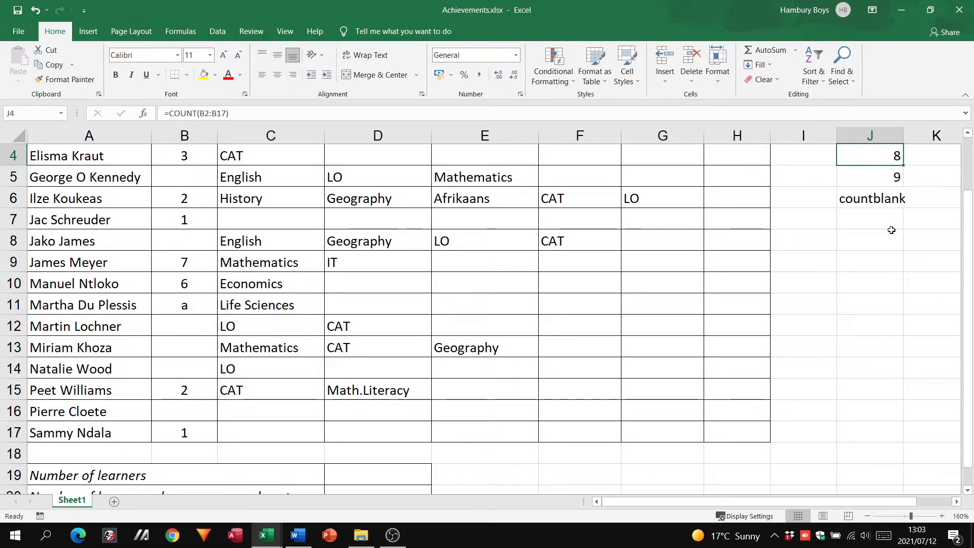
click(870, 198)
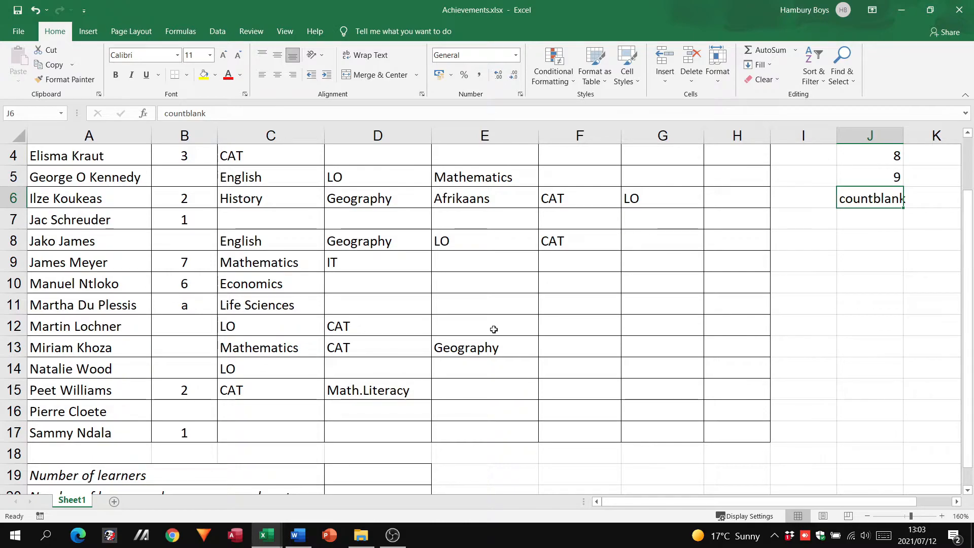
text(=count)
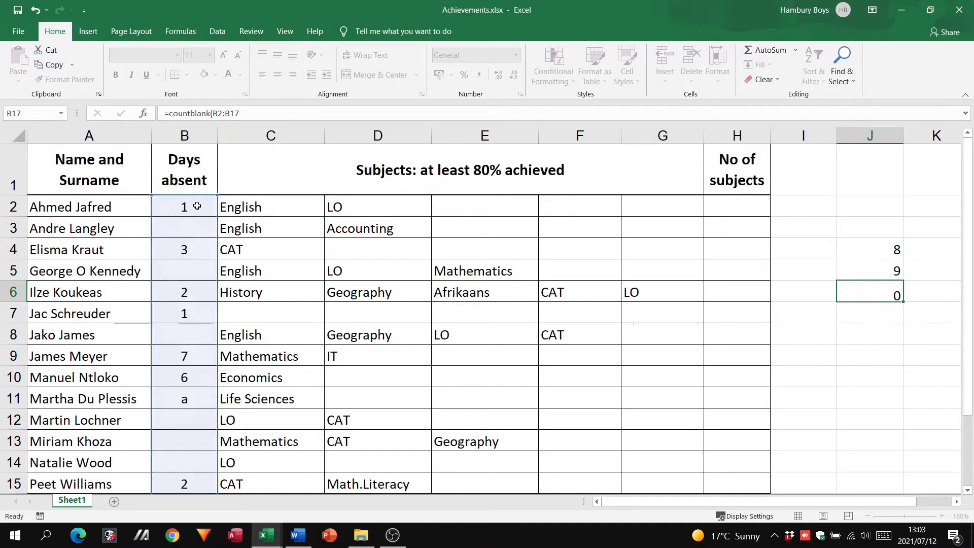
click(869, 313)
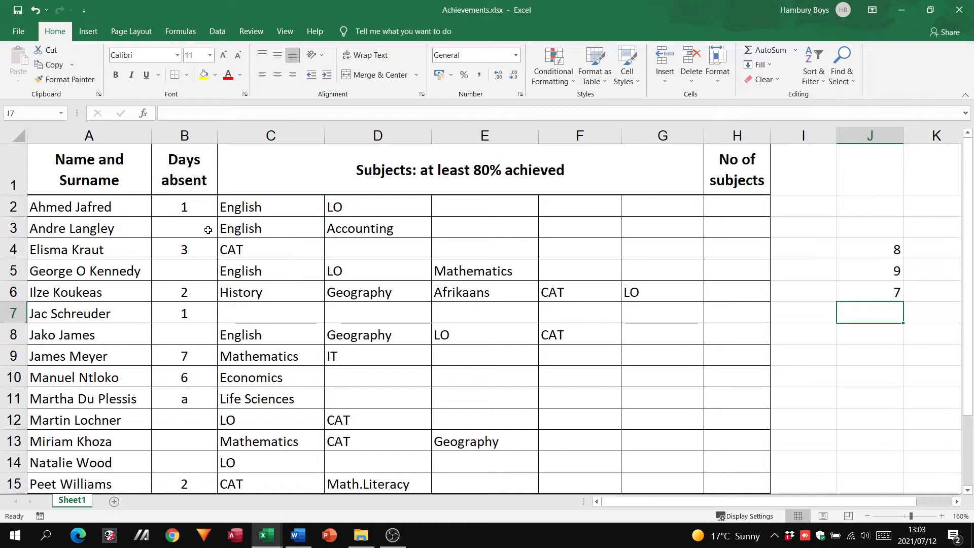
mouse_move(195, 415)
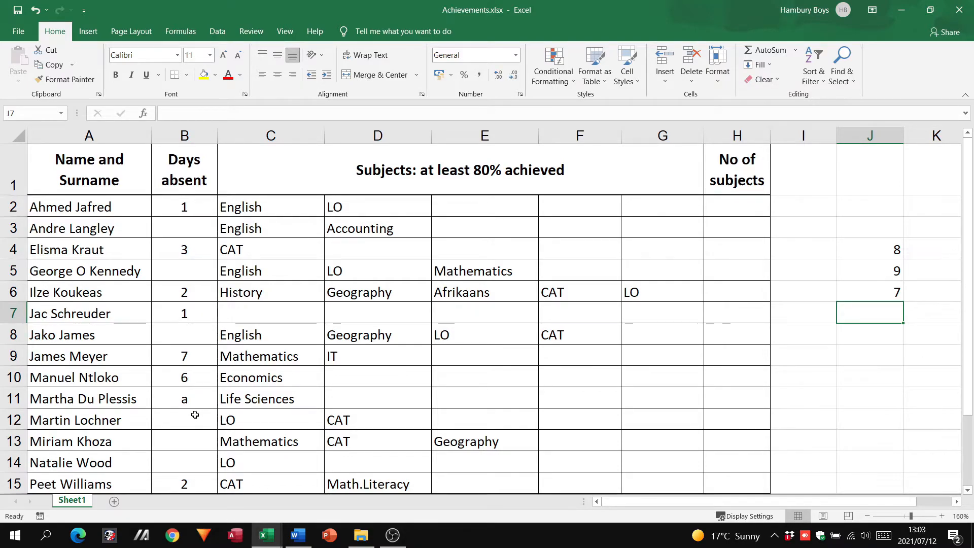
scroll(down, 3)
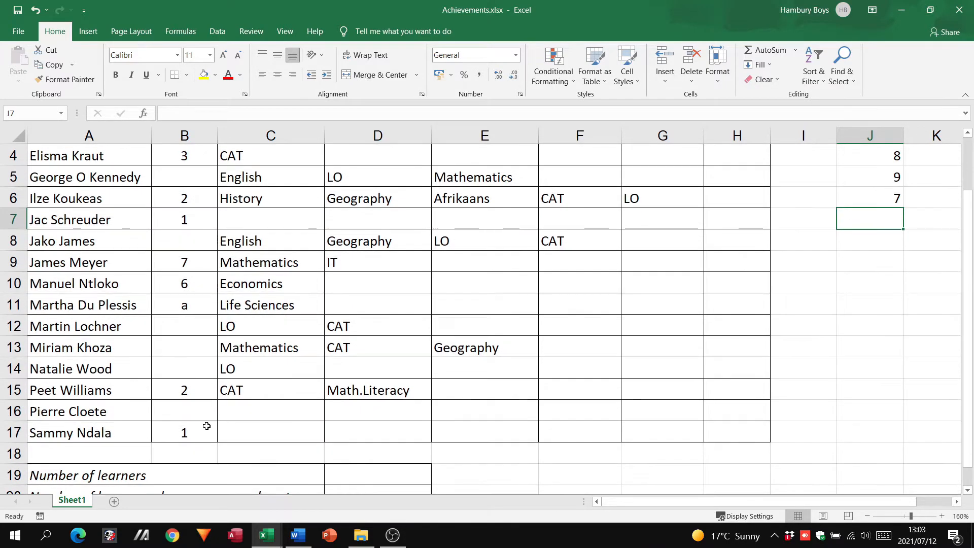
mouse_move(198, 409)
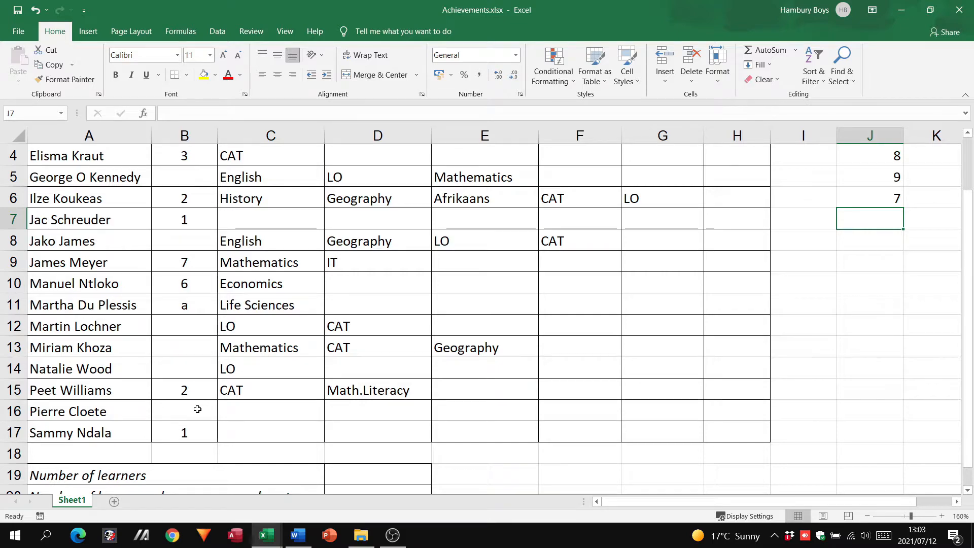
scroll(up, 3)
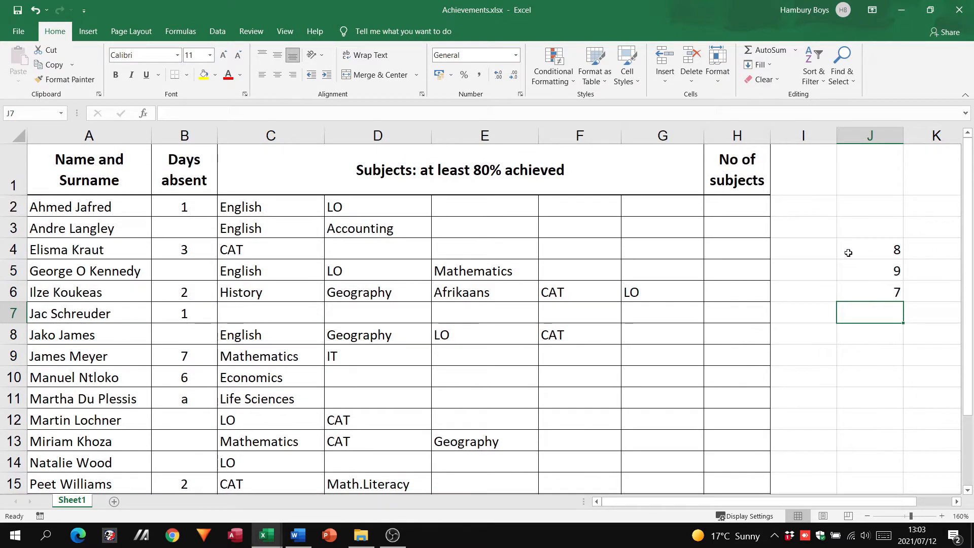
Step: Compare the COUNT, COUNTA and COUNTBLANK formulas in J4, J5 and J6
click(870, 249)
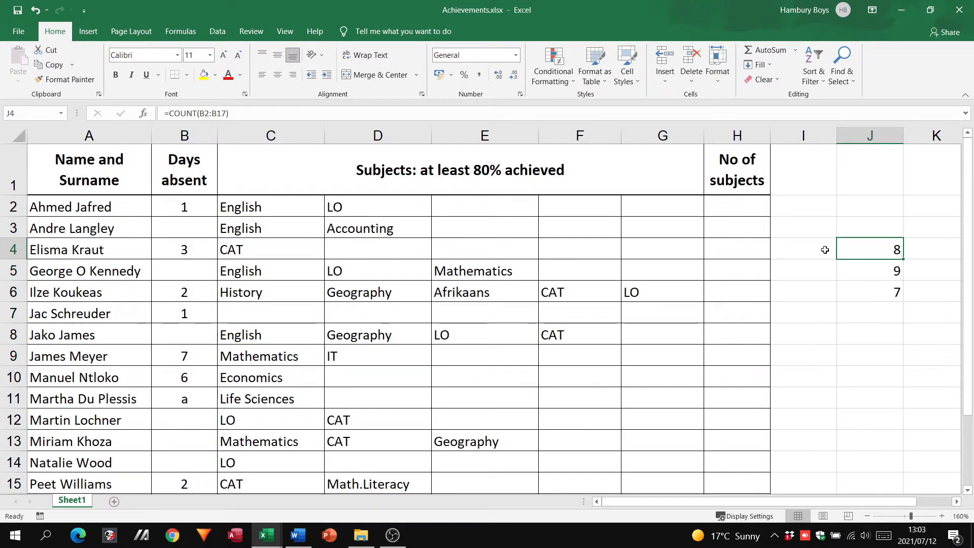
click(869, 271)
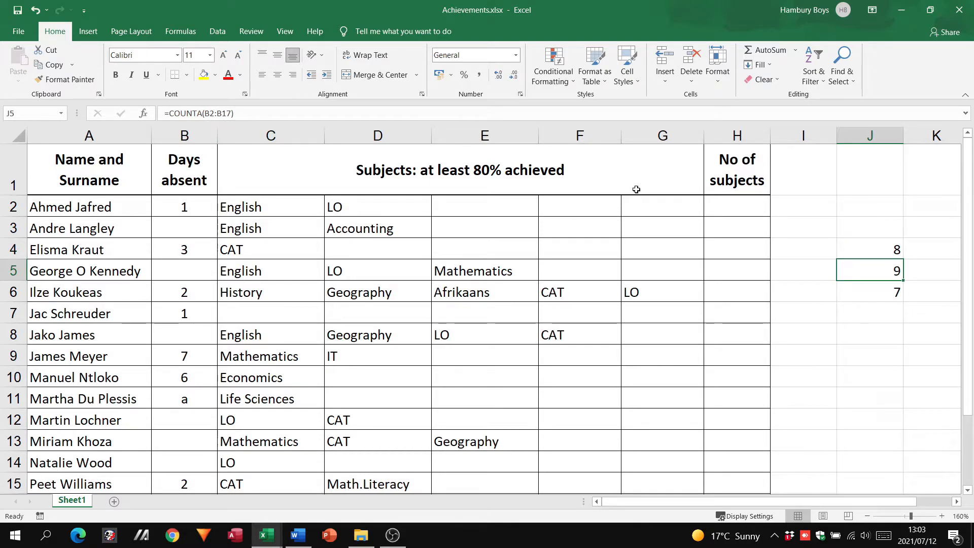
click(869, 292)
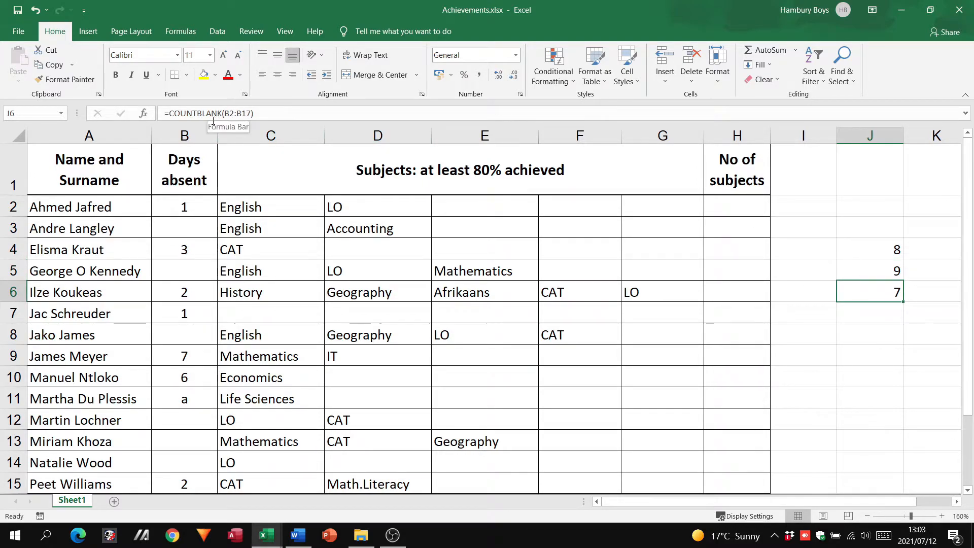
mouse_move(305, 474)
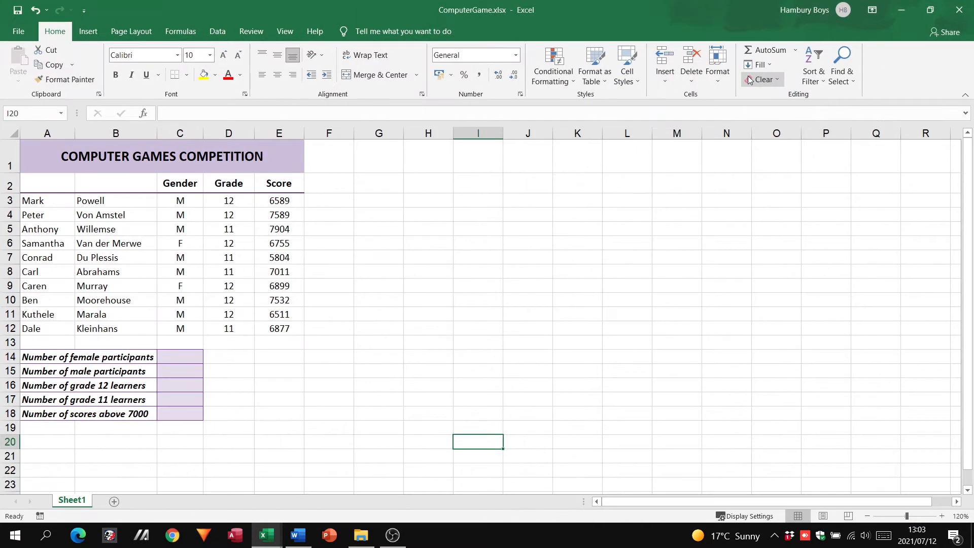
mouse_move(763, 79)
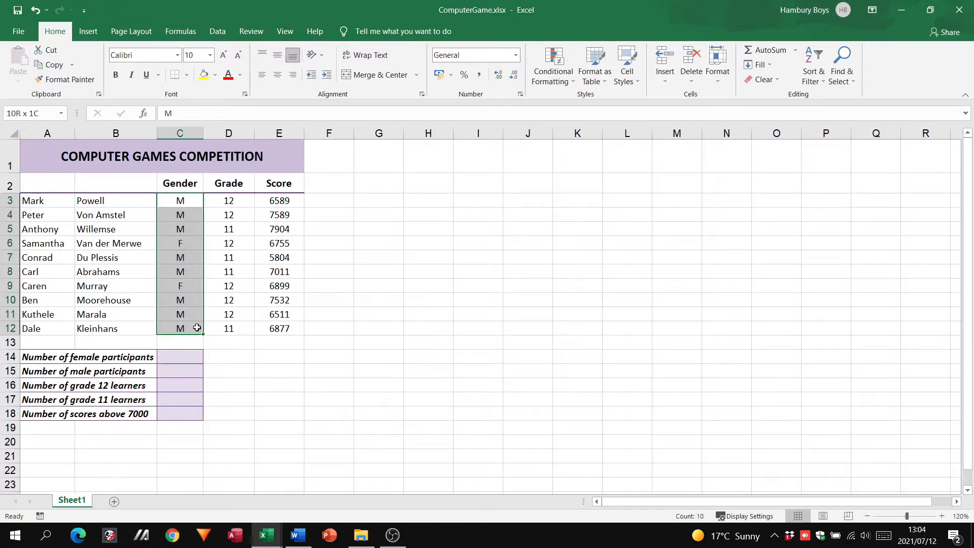
Step: Review the Gender column and the empty summary cells C14:C18 in ComputerGame, selecting C14
click(180, 243)
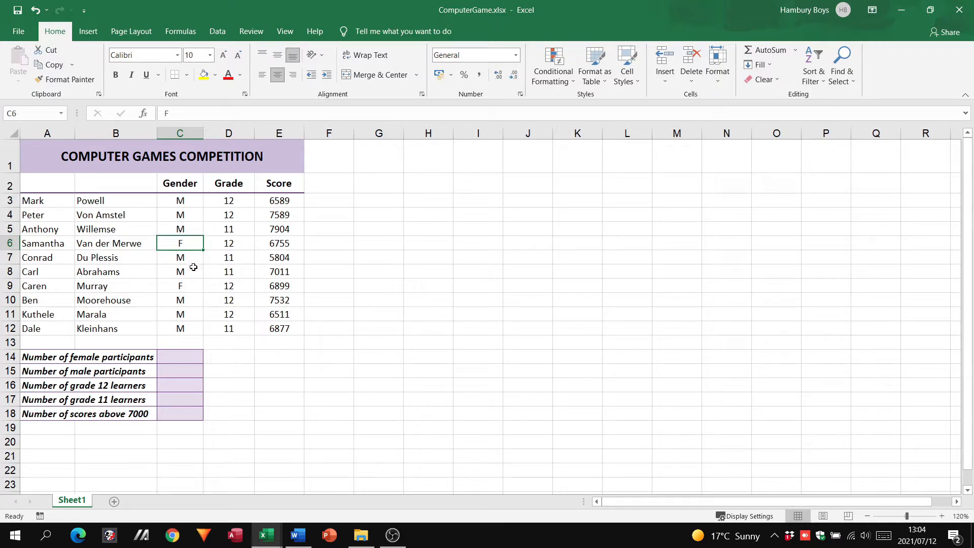
mouse_move(241, 257)
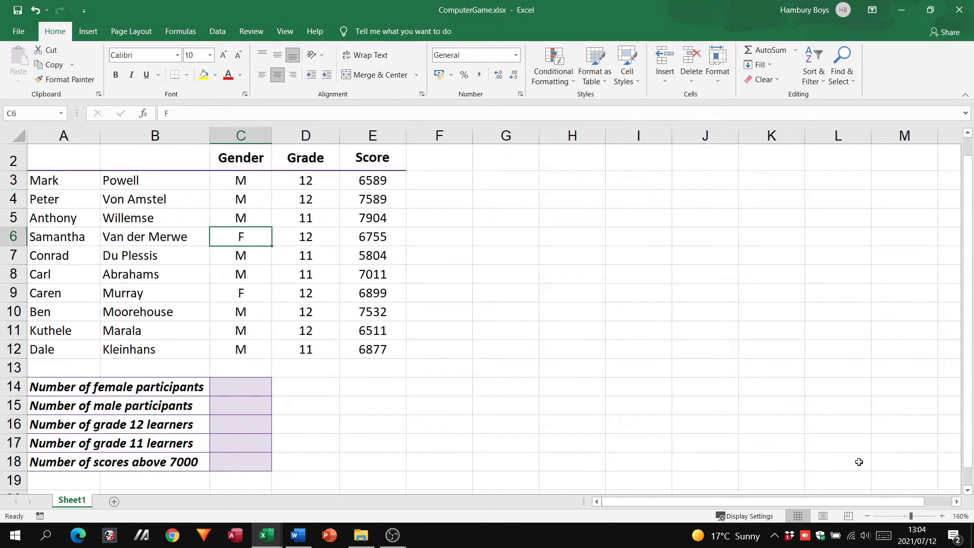
mouse_move(265, 344)
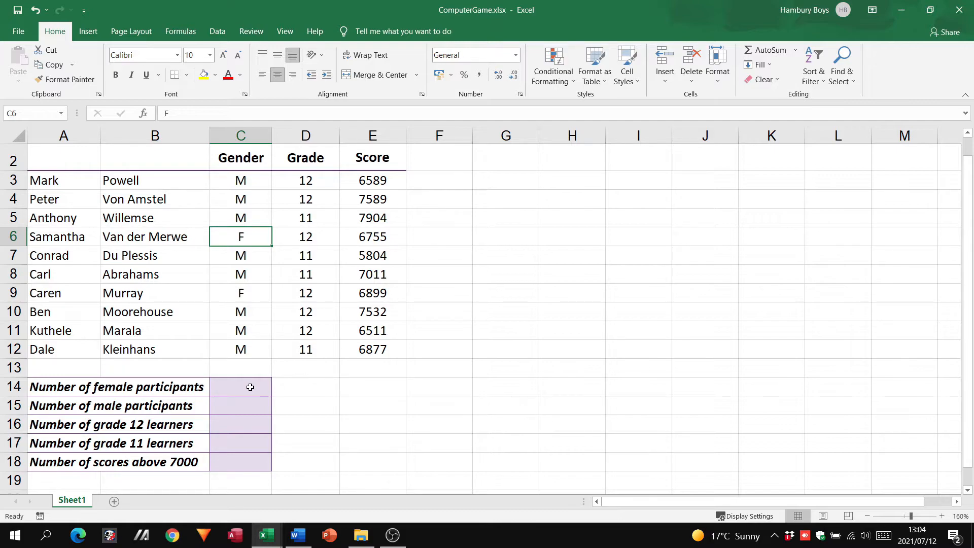
click(241, 406)
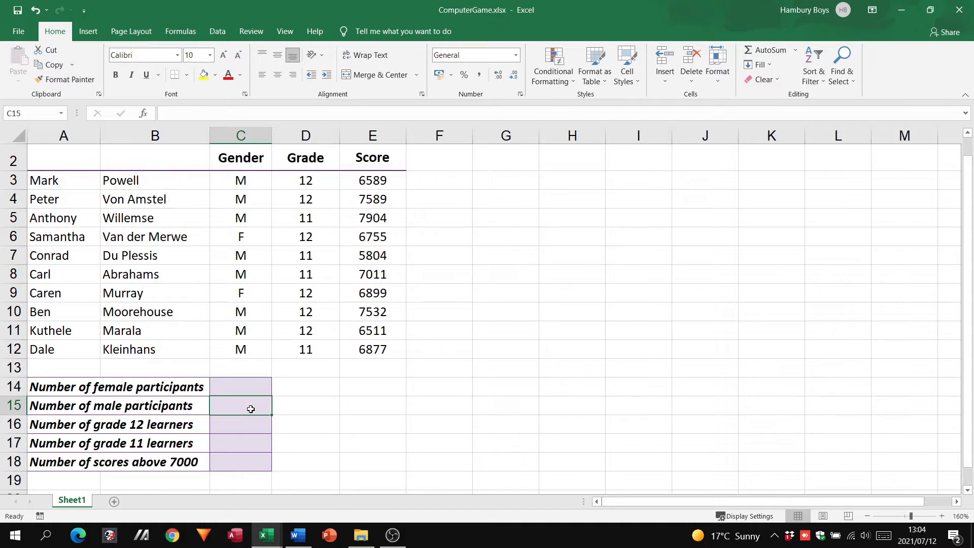
click(241, 443)
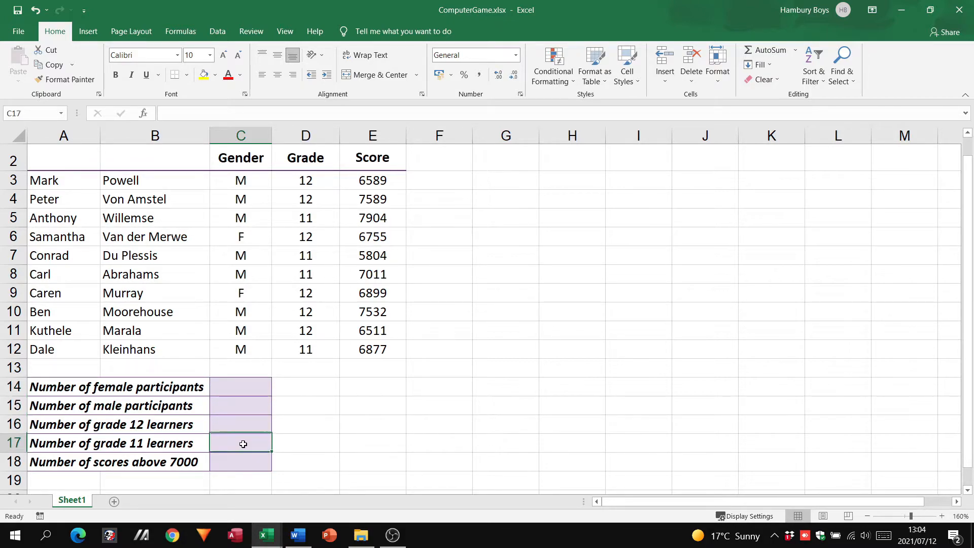
click(241, 461)
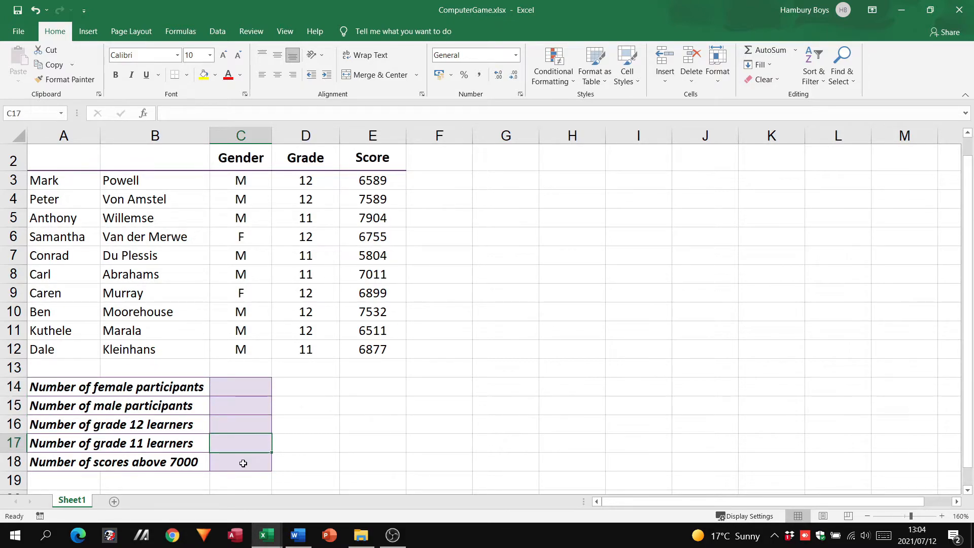
click(241, 385)
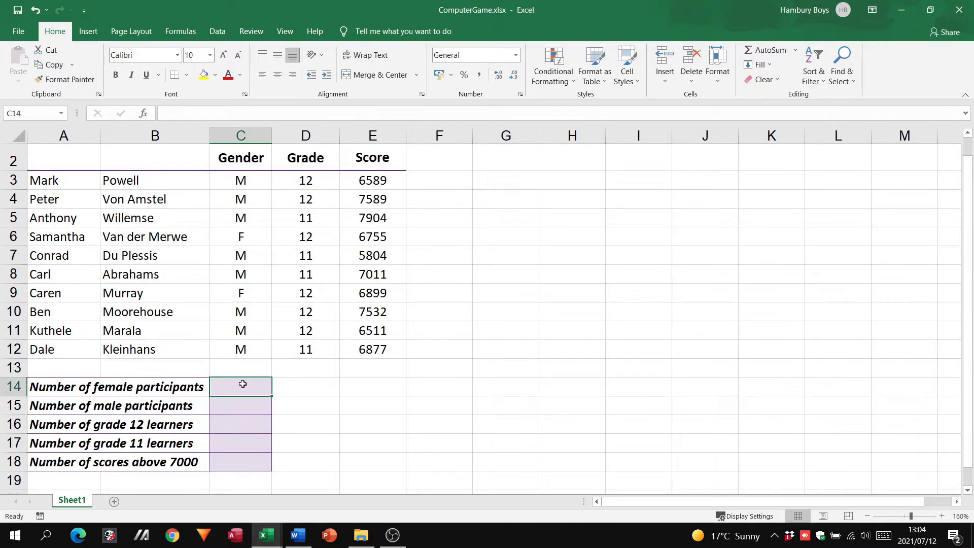
Step: Start =COUNTIF(C3:C12," in C14, deleting a mistaken M criterion
text(=)
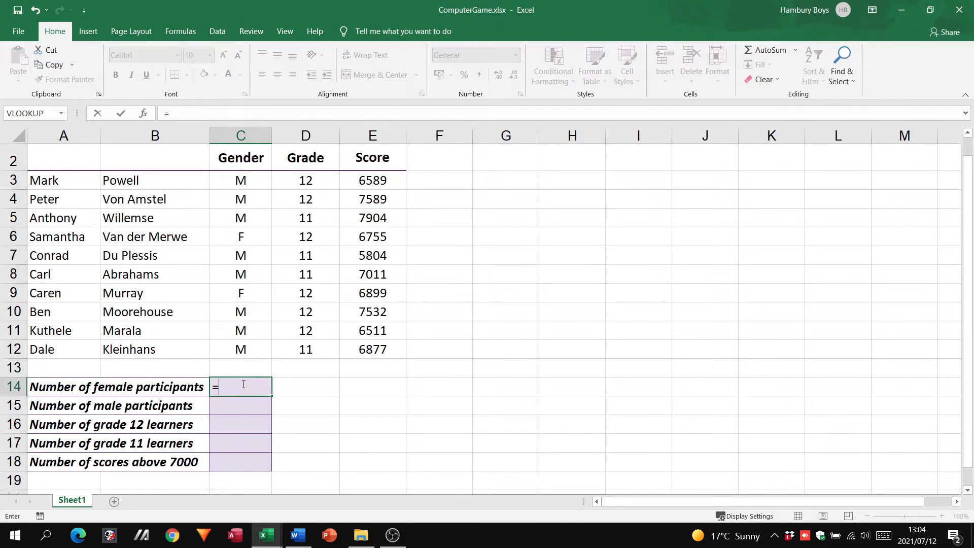
text(cou)
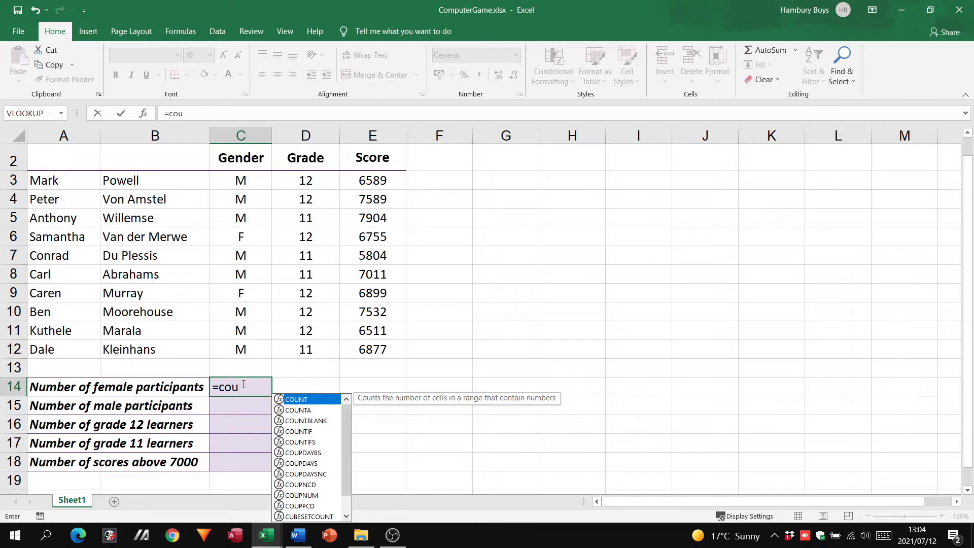
text(ntif()
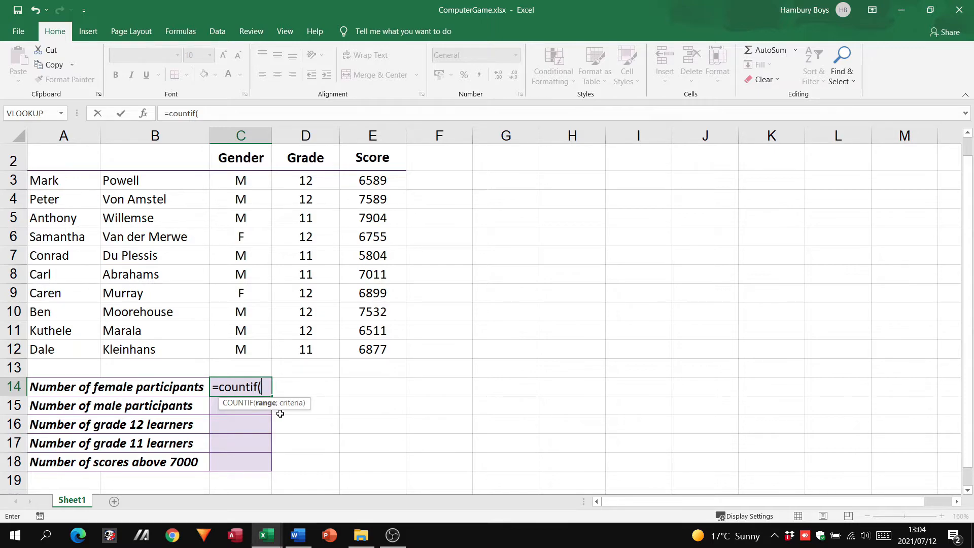
mouse_move(265, 411)
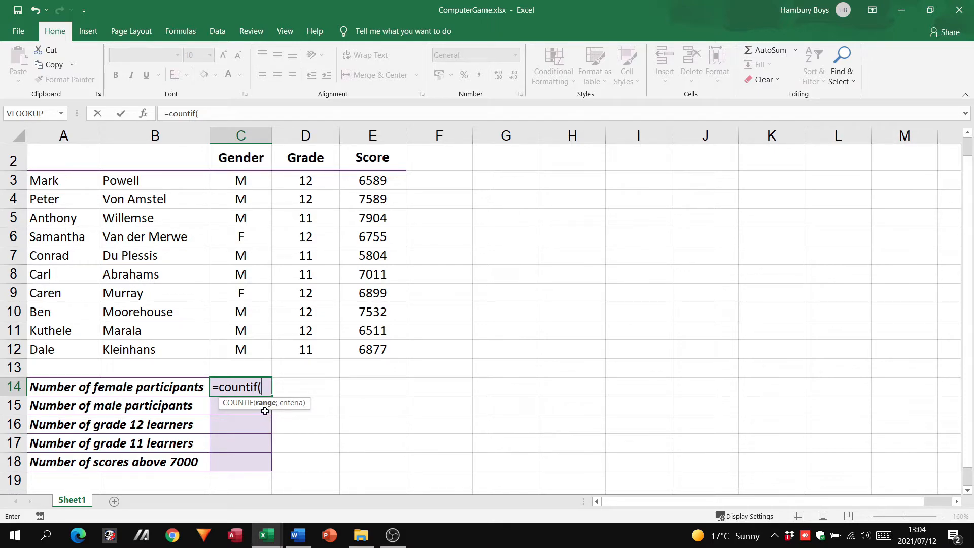
drag(240, 180, 240, 218)
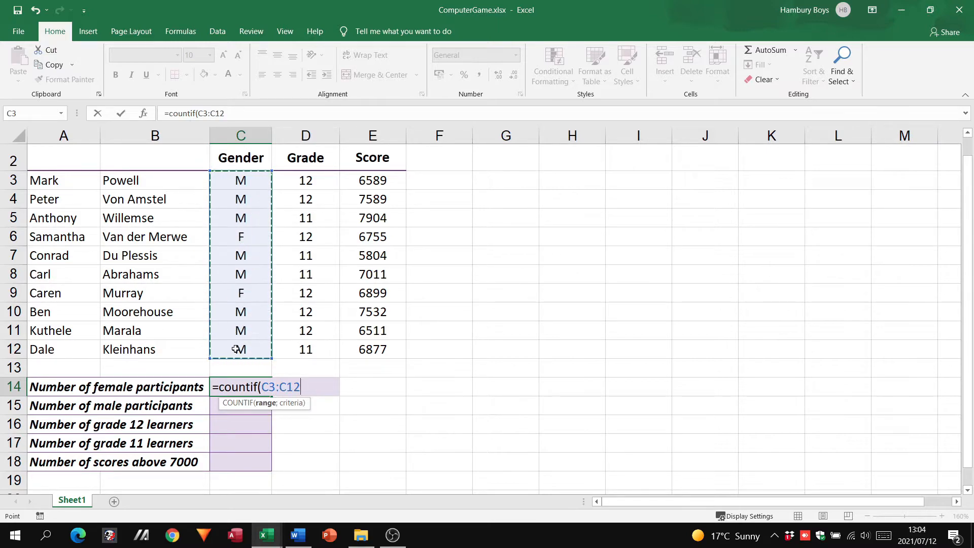
mouse_move(259, 186)
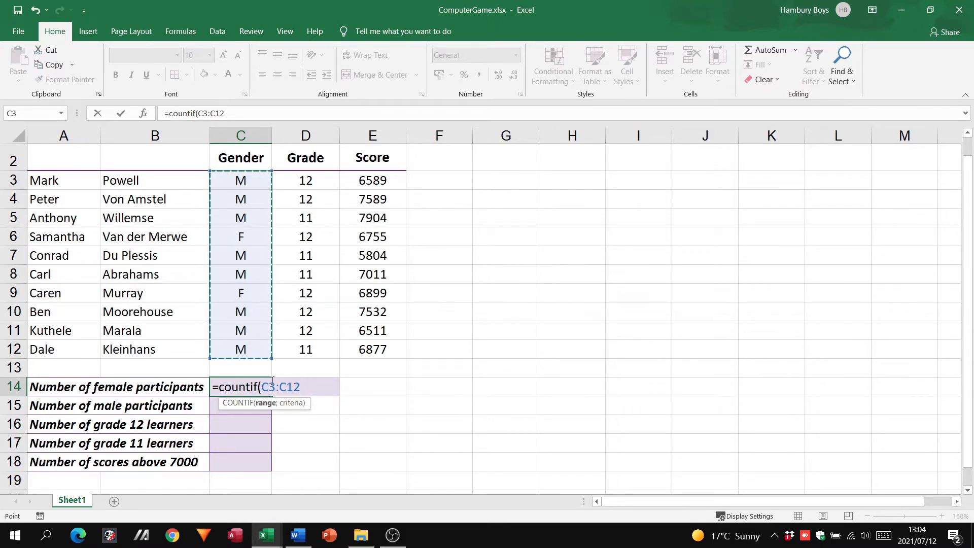
text(,)
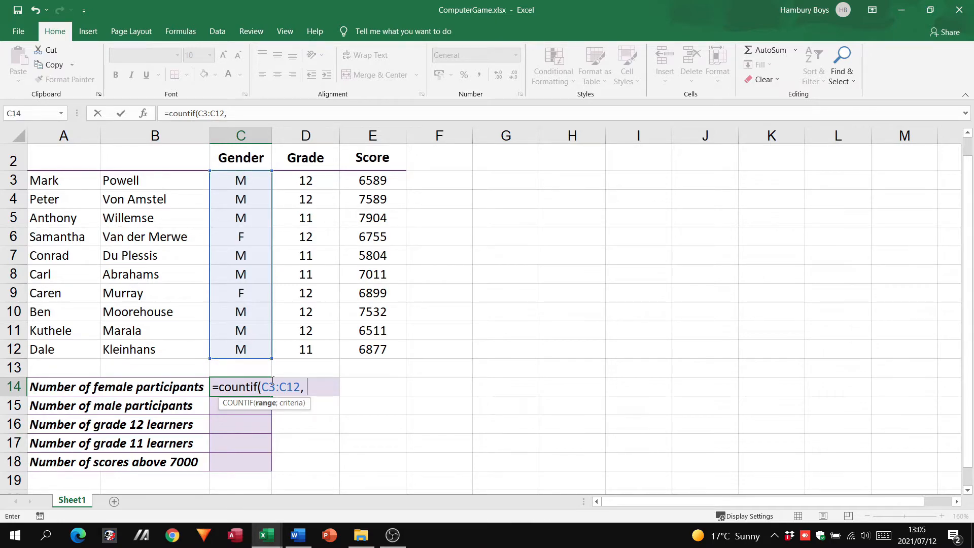
text(")
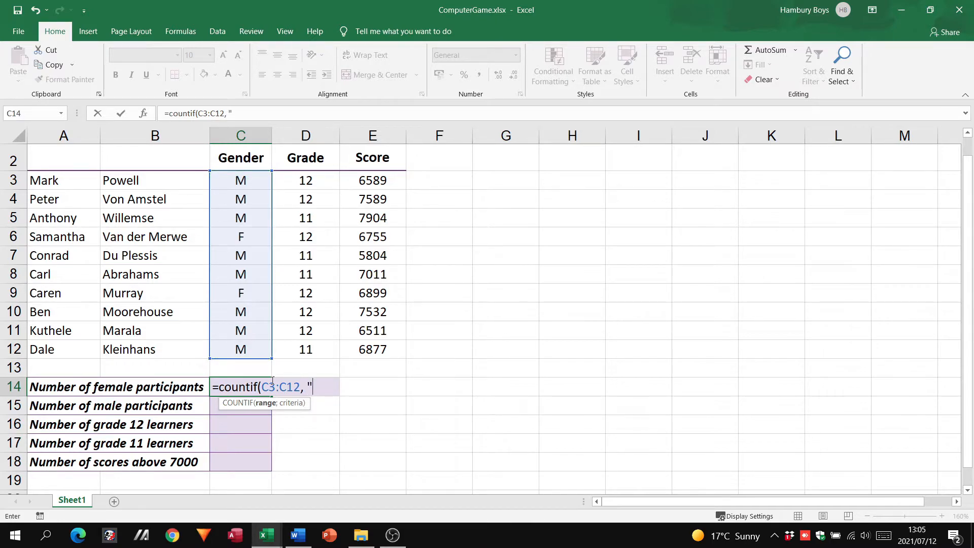
text(M)
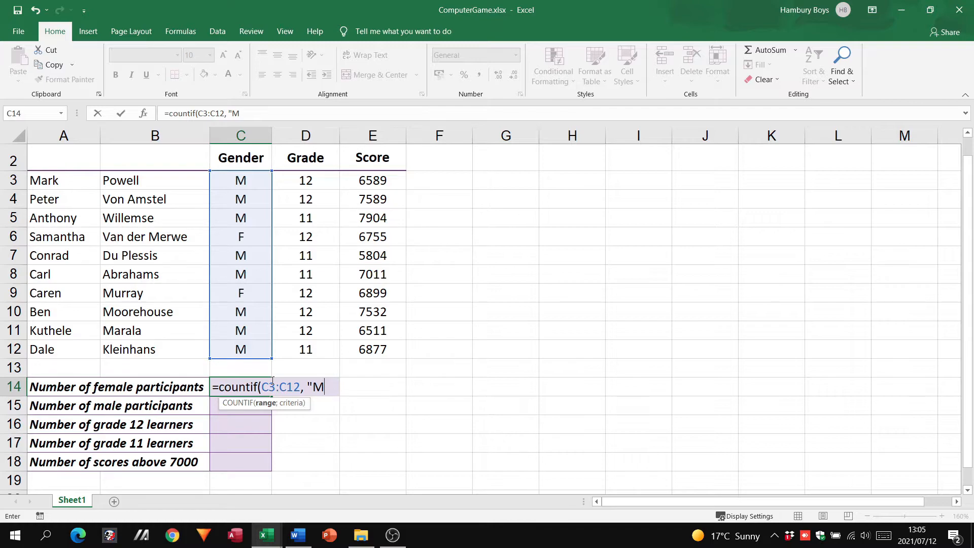
key(backspace)
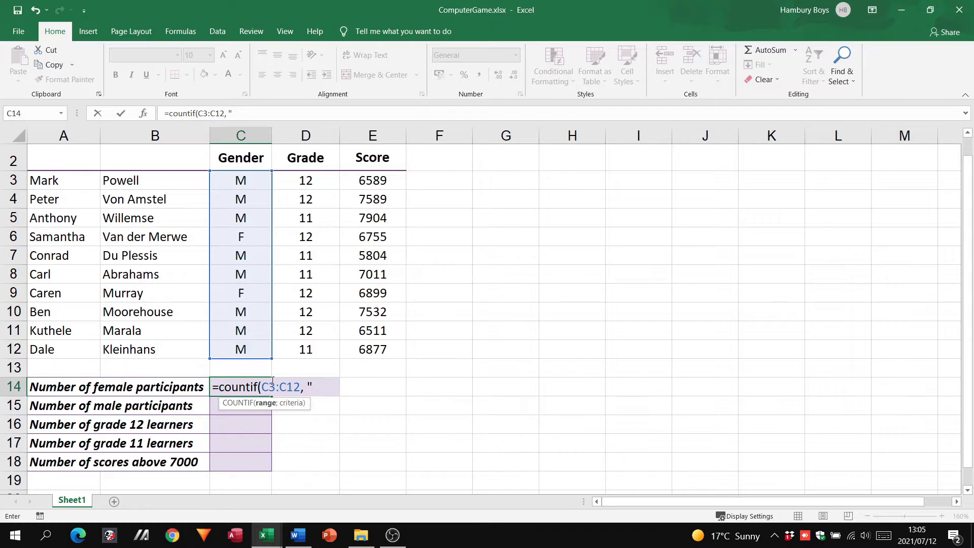
Step: Complete the "F" criterion, confirm, and dismiss Excel's formula problem warning
text(F)
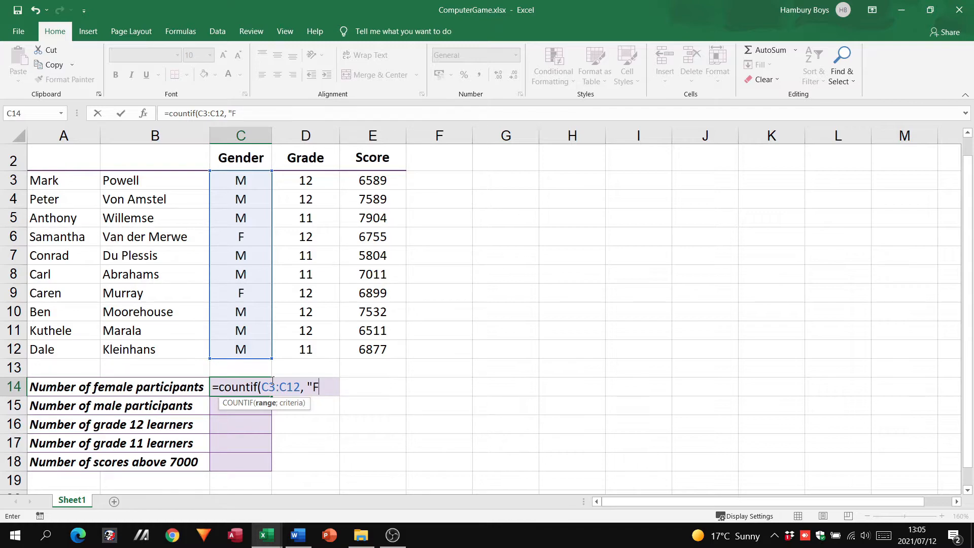
text("))
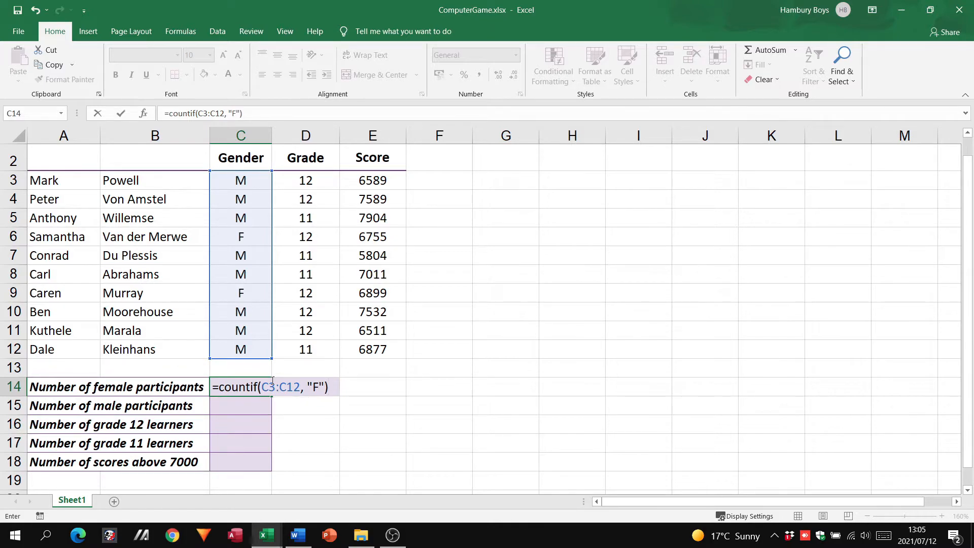
key(Return)
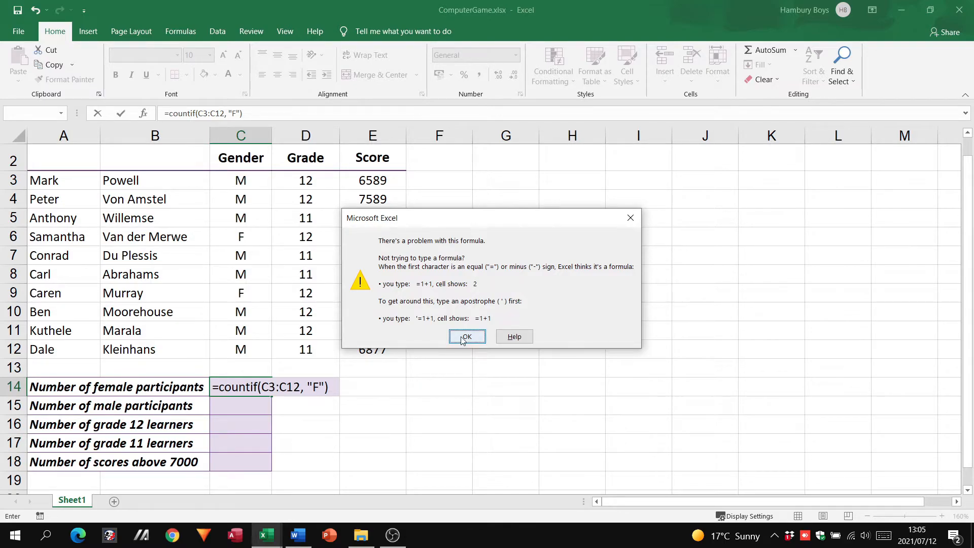
click(467, 336)
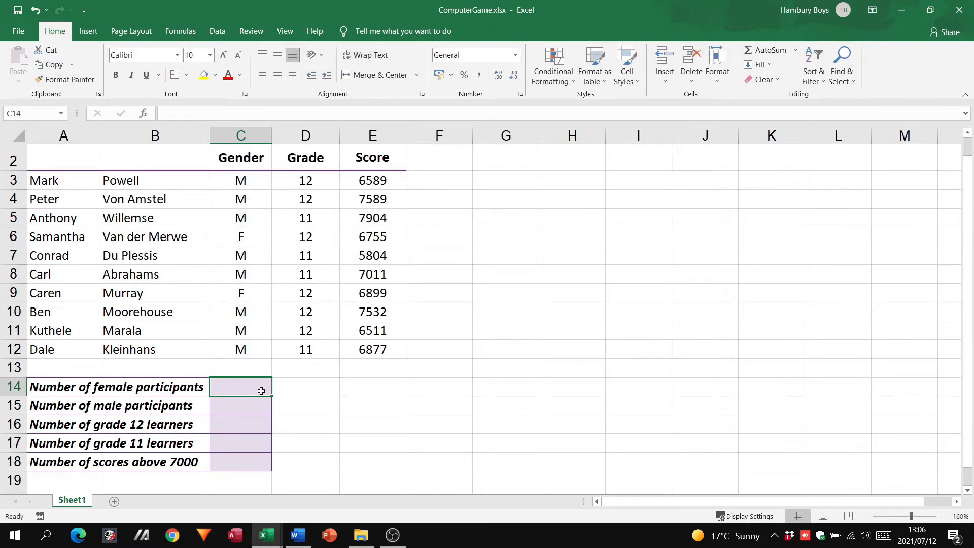
Step: Enter =COUNTIF(D3:D12,"12") in C14 and dismiss the formula problem warning
text(=countif)
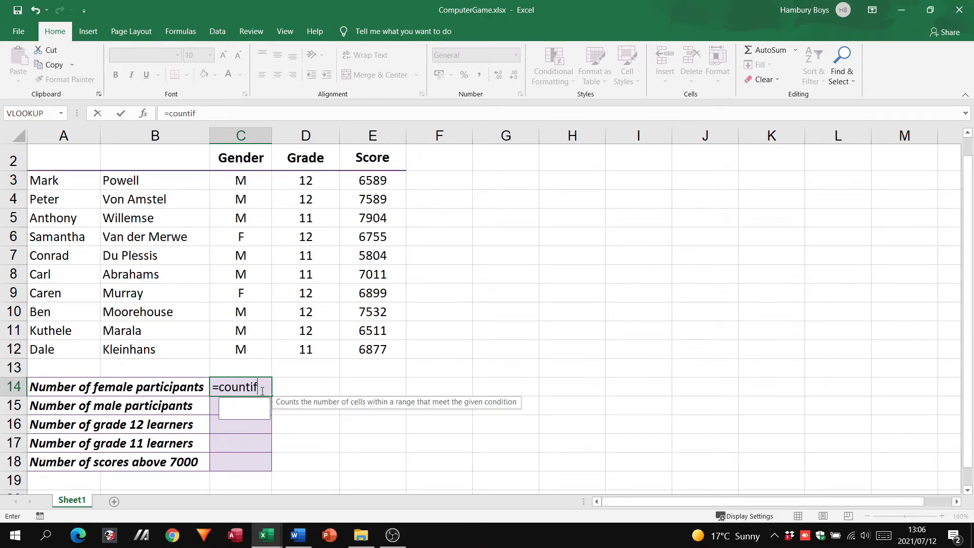
text(()
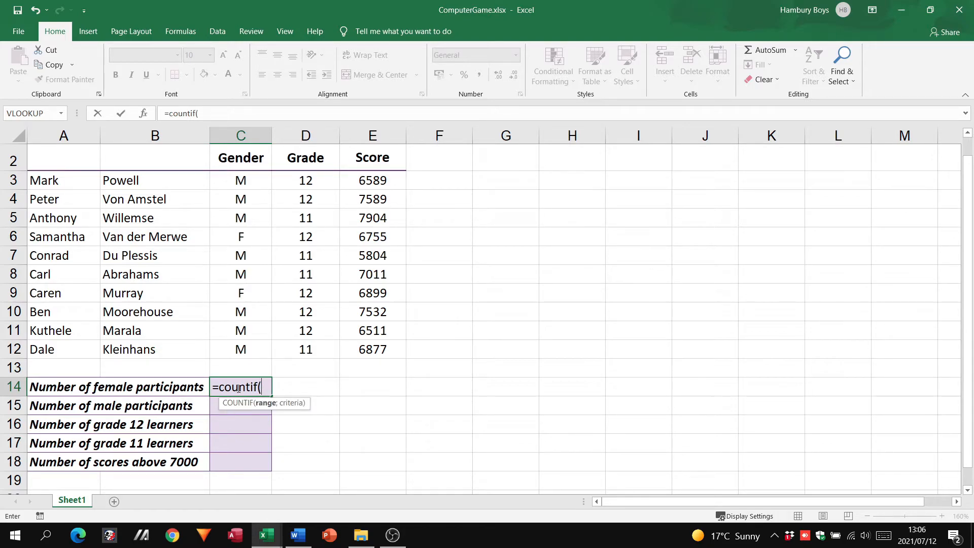
click(305, 180)
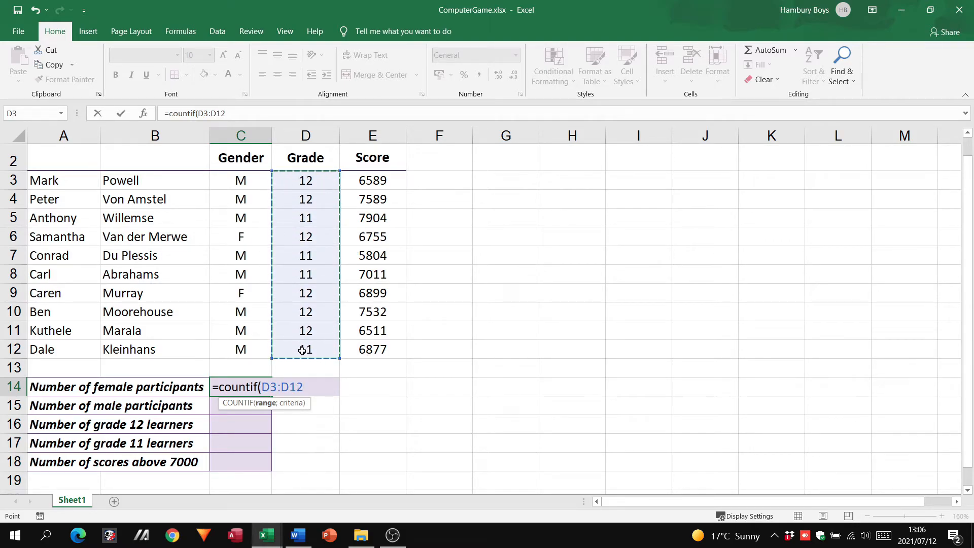
text(,")
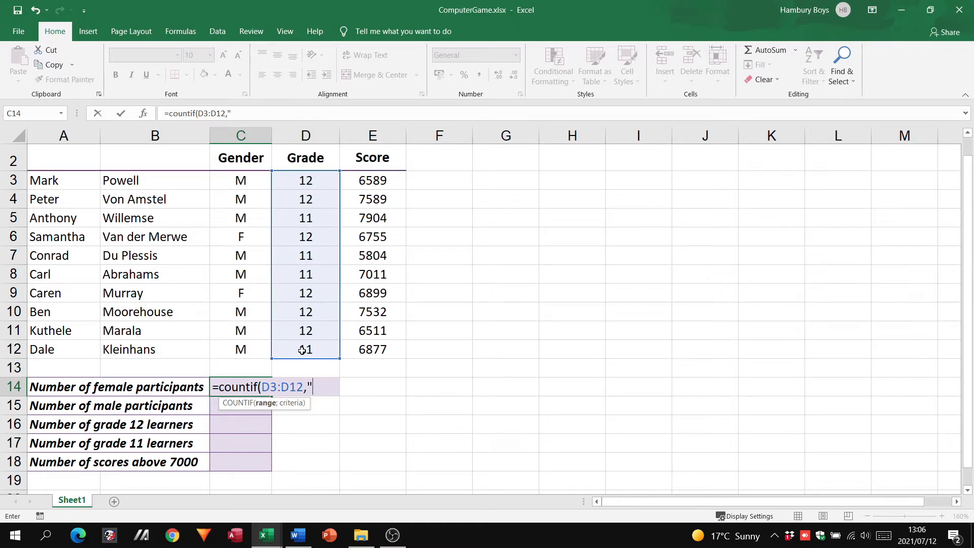
text(12"))
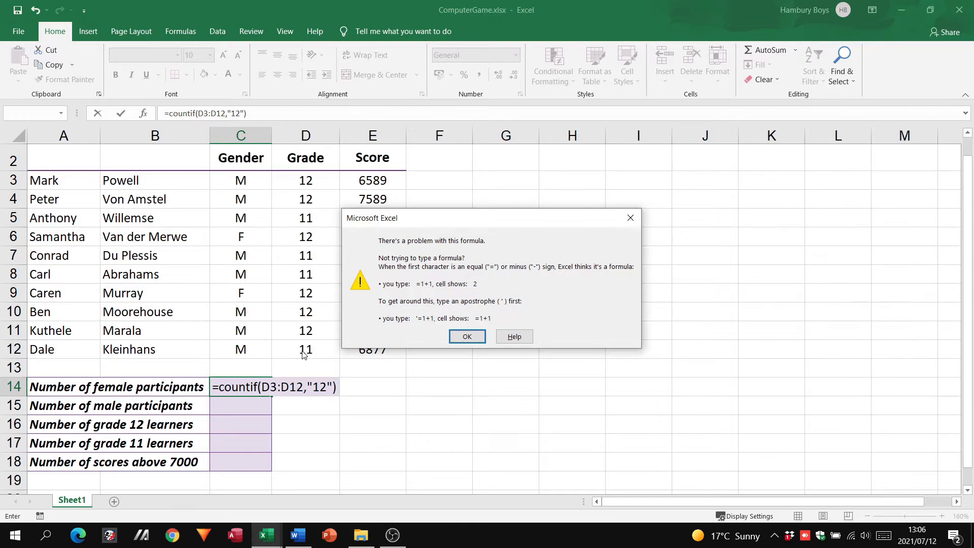
click(467, 336)
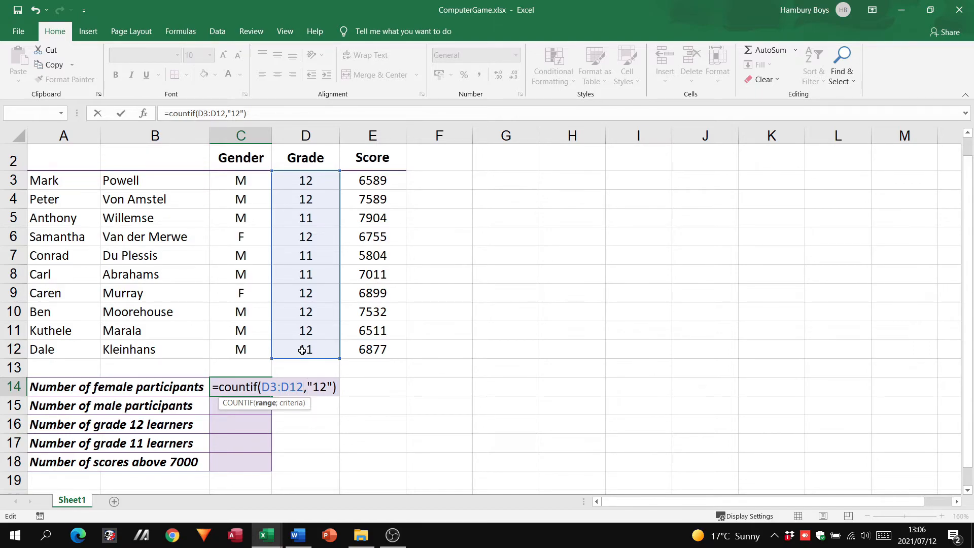
Step: Fix the separator to a semicolon so the grade 12 count returns 6
text(')
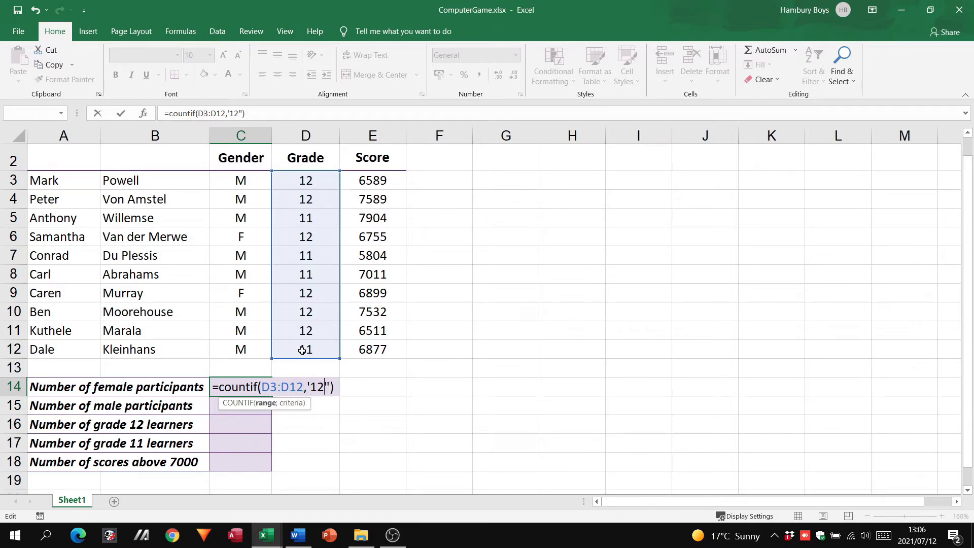
text(')
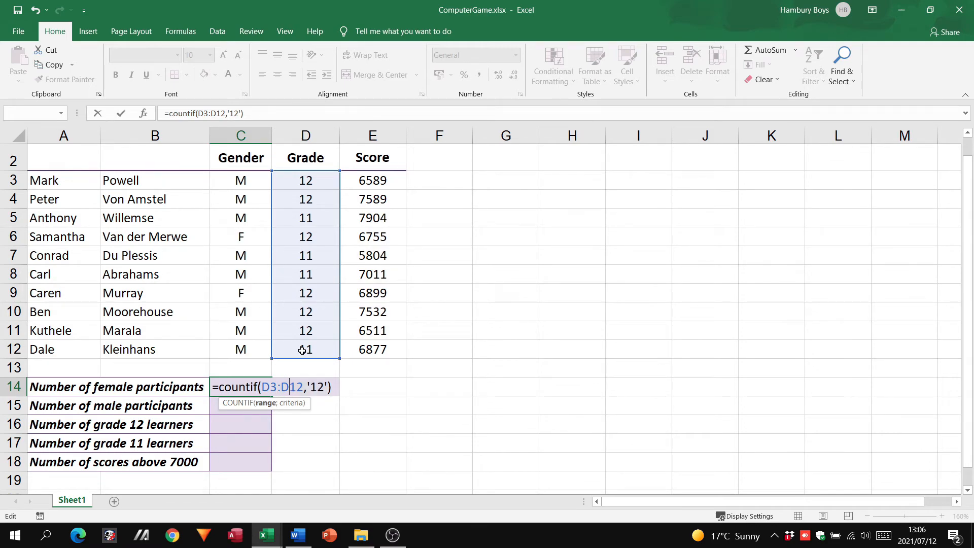
text(;)
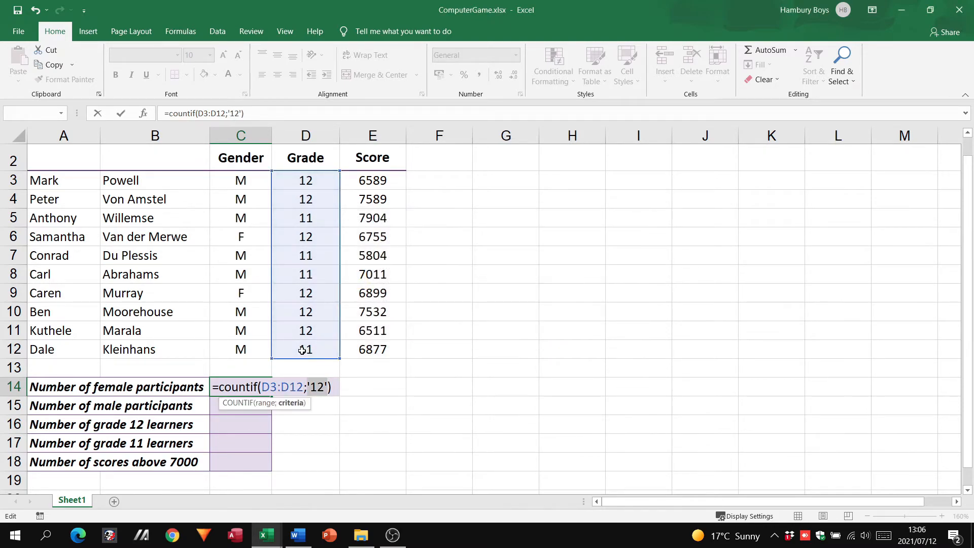
key(Backspace)
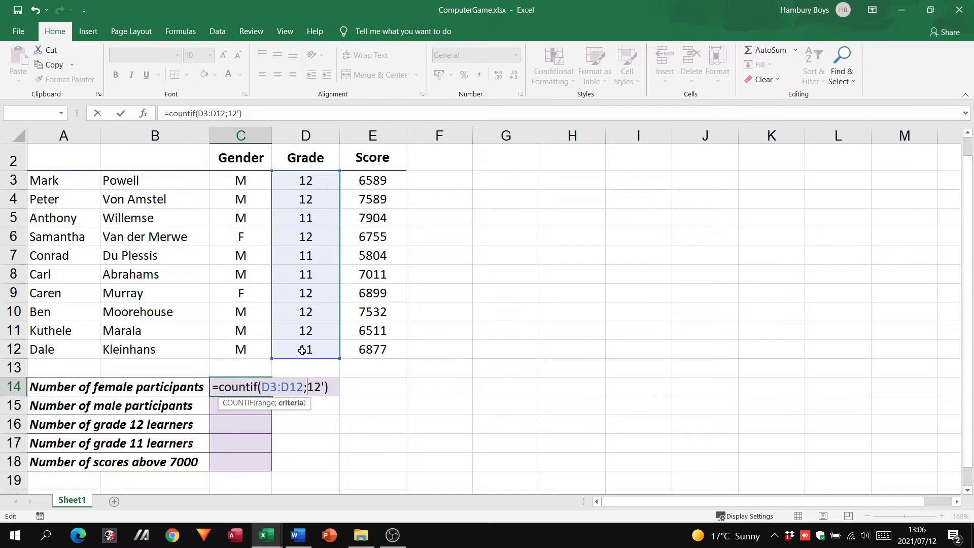
text("12)
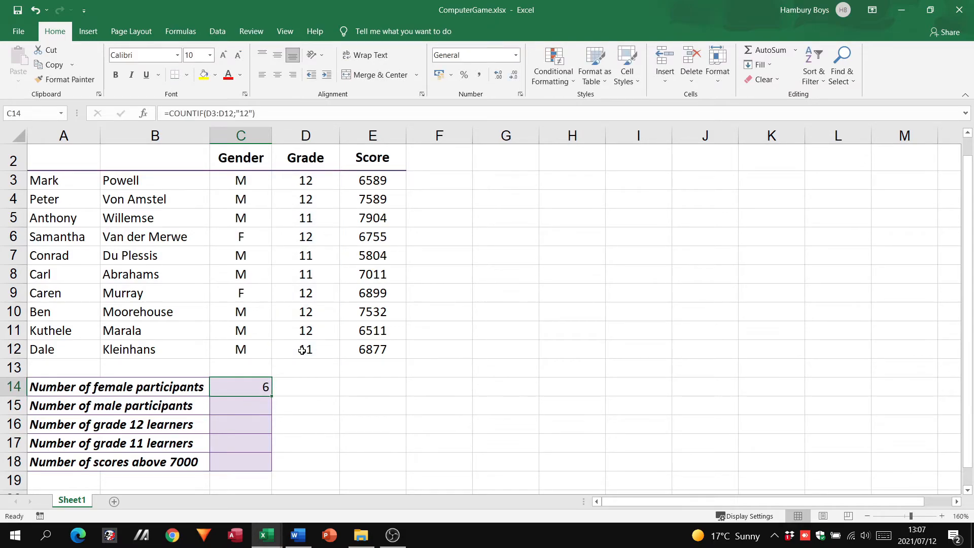
Step: Re-enter C14 as =COUNTIF(C3:C12;"F") to count female participants
click(304, 387)
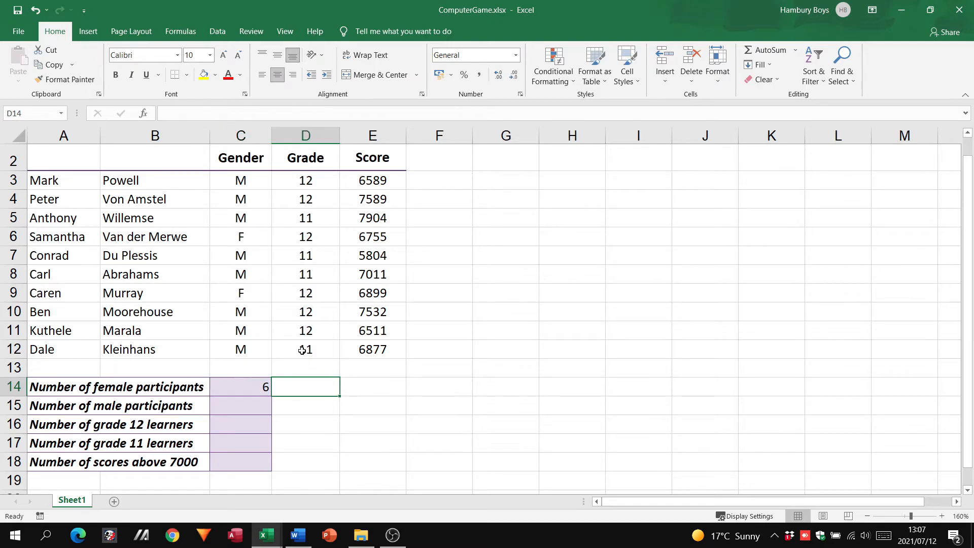
click(241, 386)
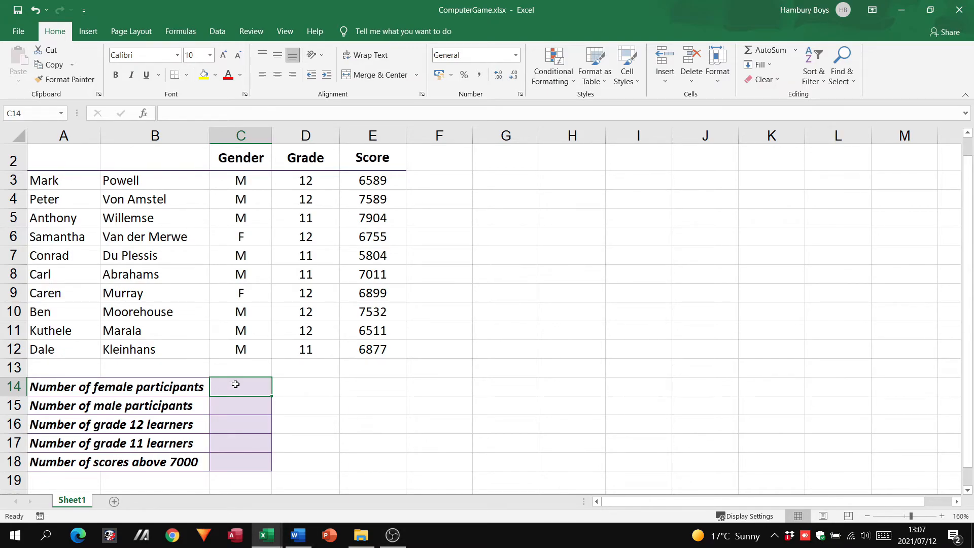
text(=coun)
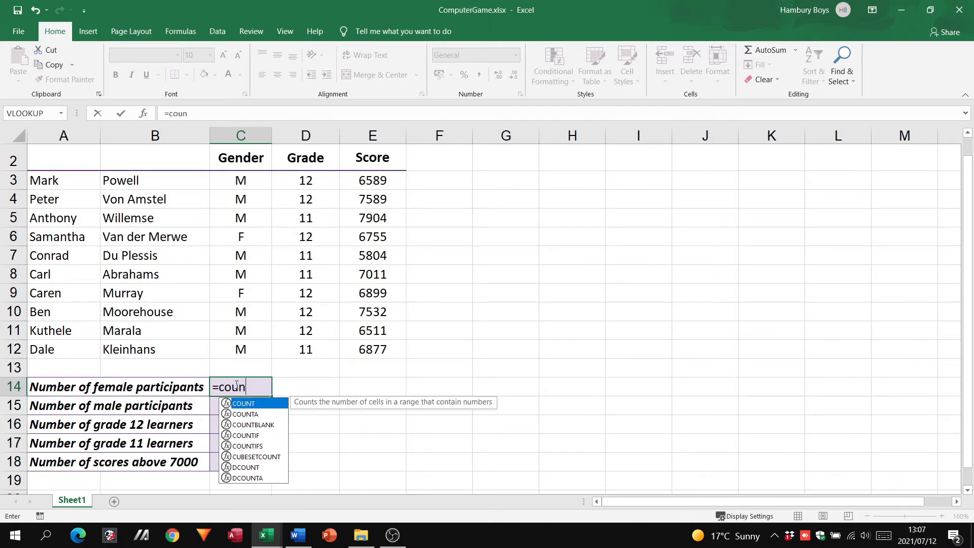
text(tif(C3:C12)
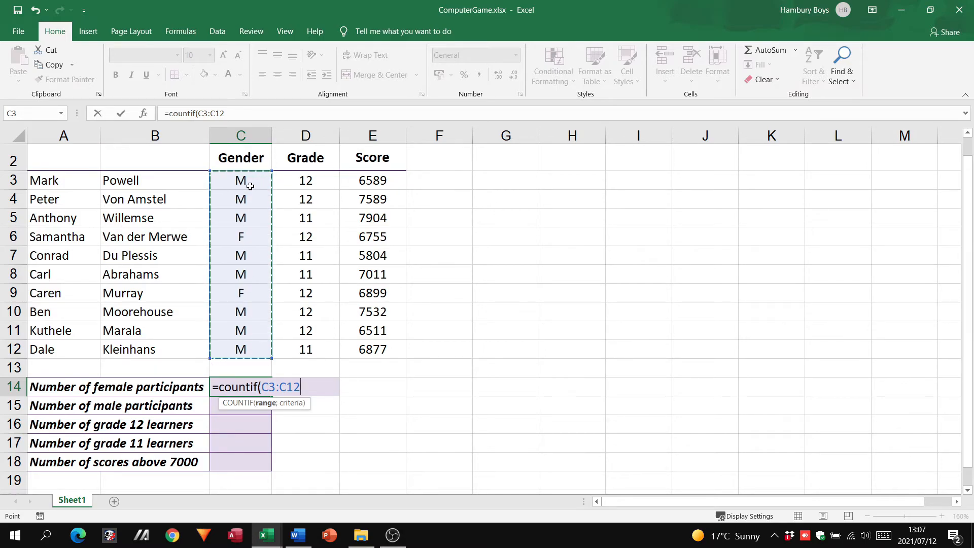
mouse_move(222, 378)
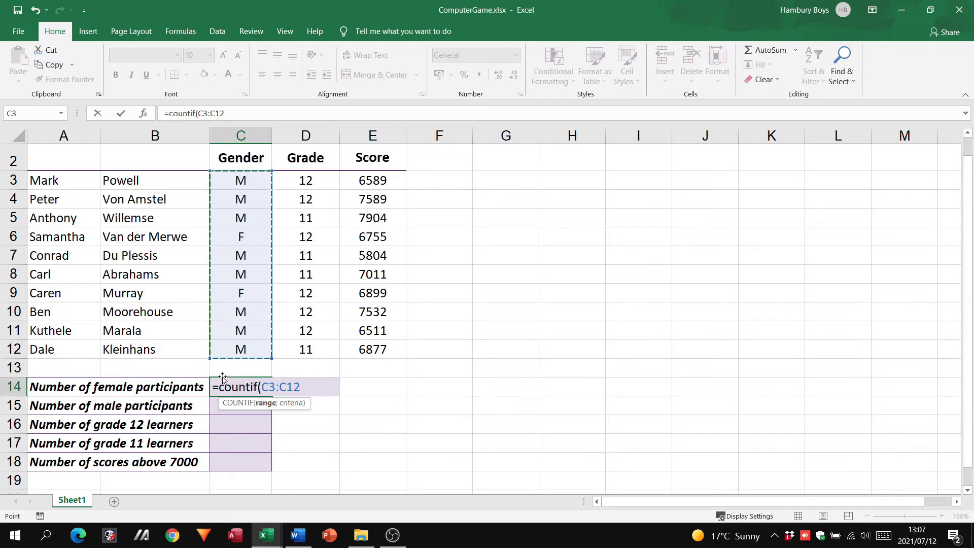
text(;)
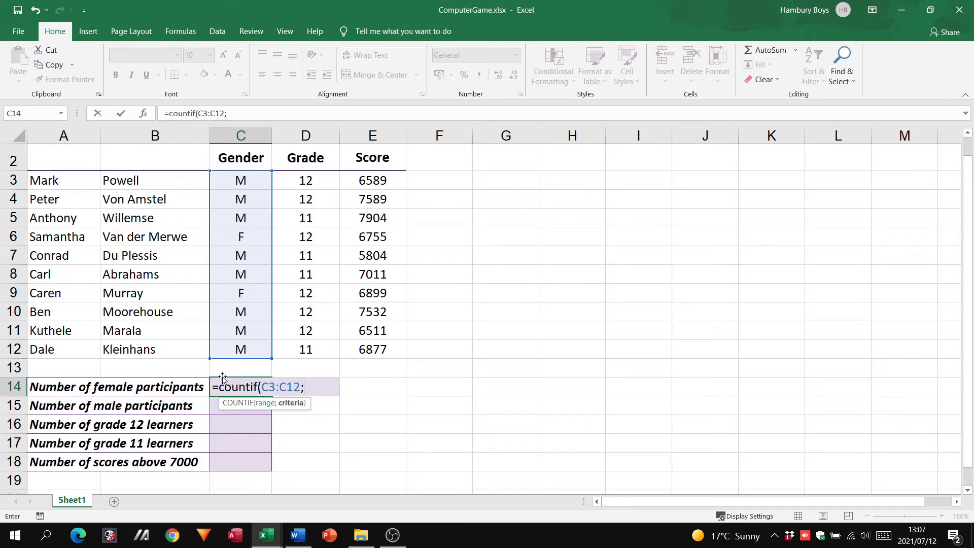
mouse_move(267, 410)
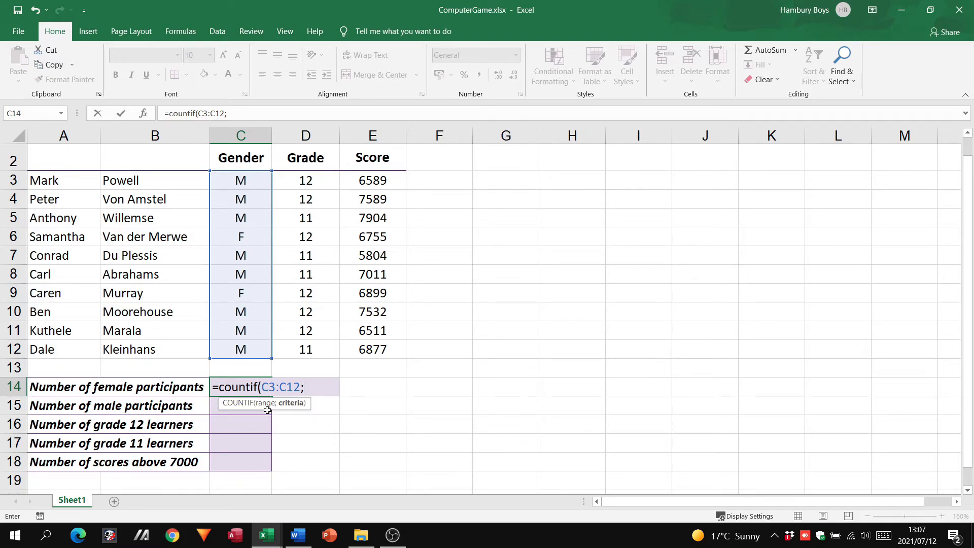
mouse_move(289, 409)
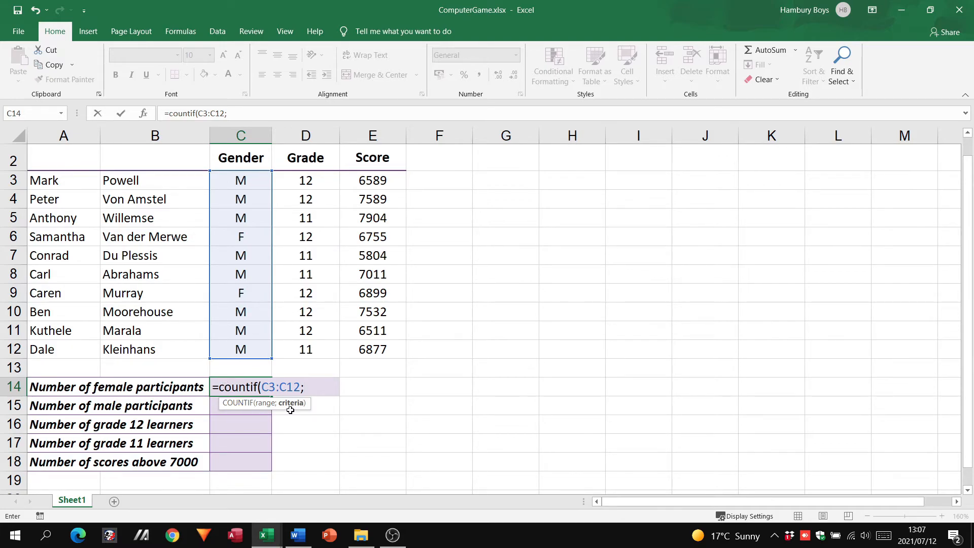
text(")
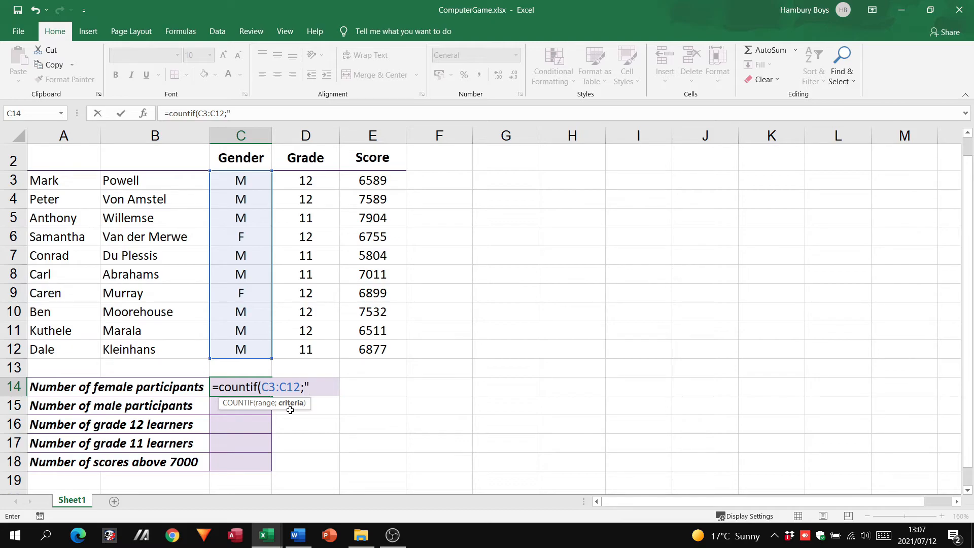
text(F")
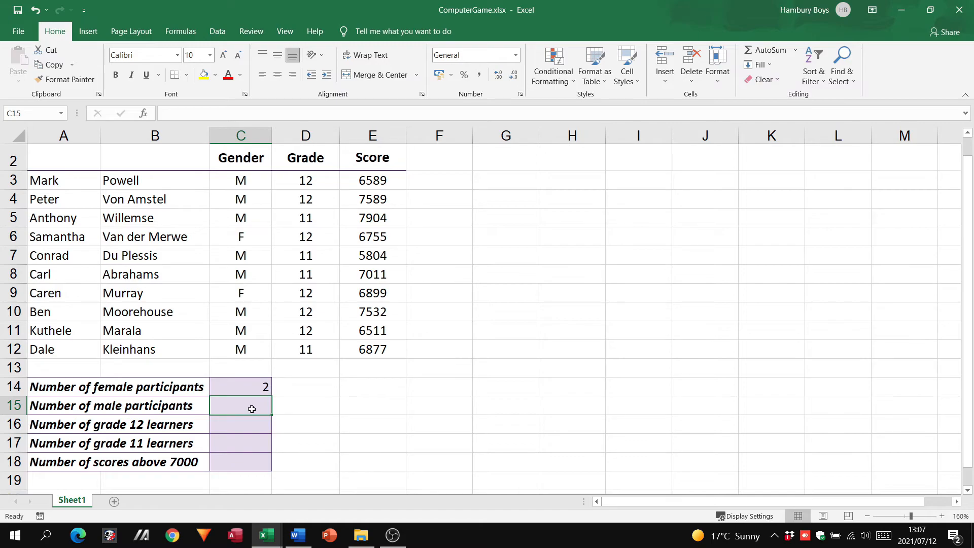
Step: Enter COUNTIF formulas in C15–C17 counting male "M" (8), grade "12" (6) and grade "11" (4)
text(=countif(C3:C12)
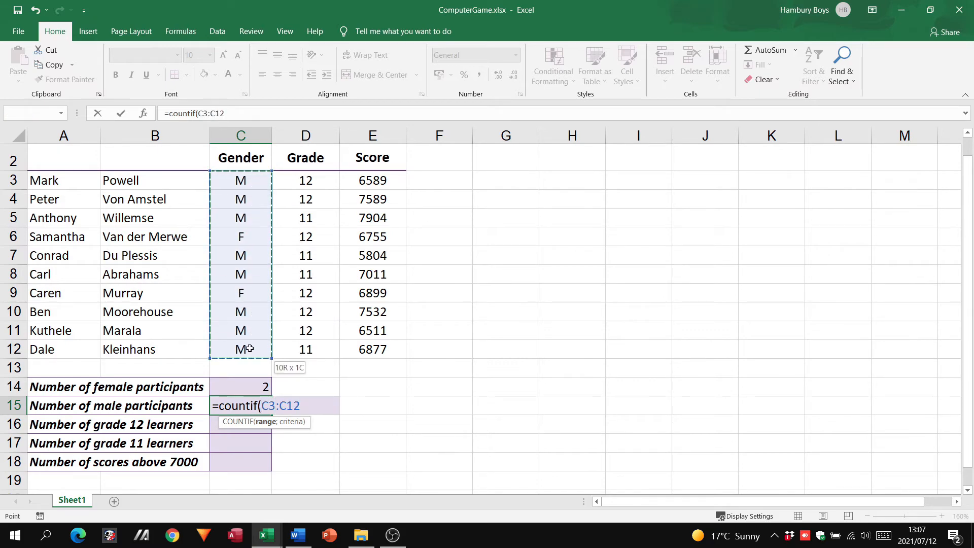
text(;)
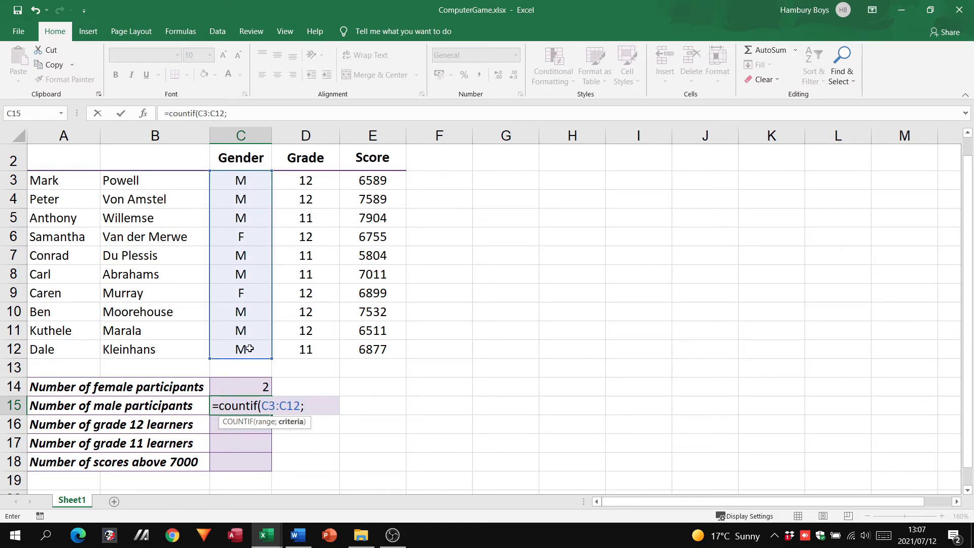
text(")
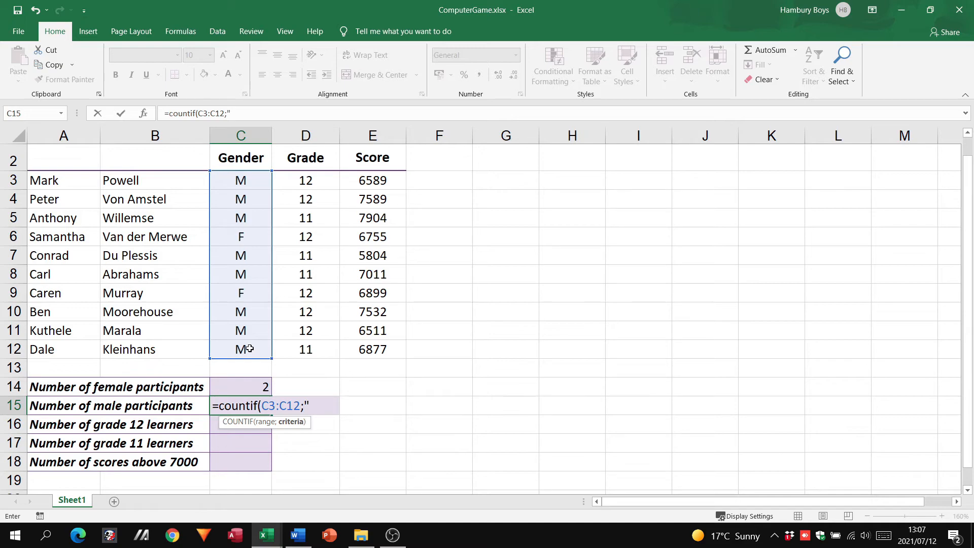
text(M")
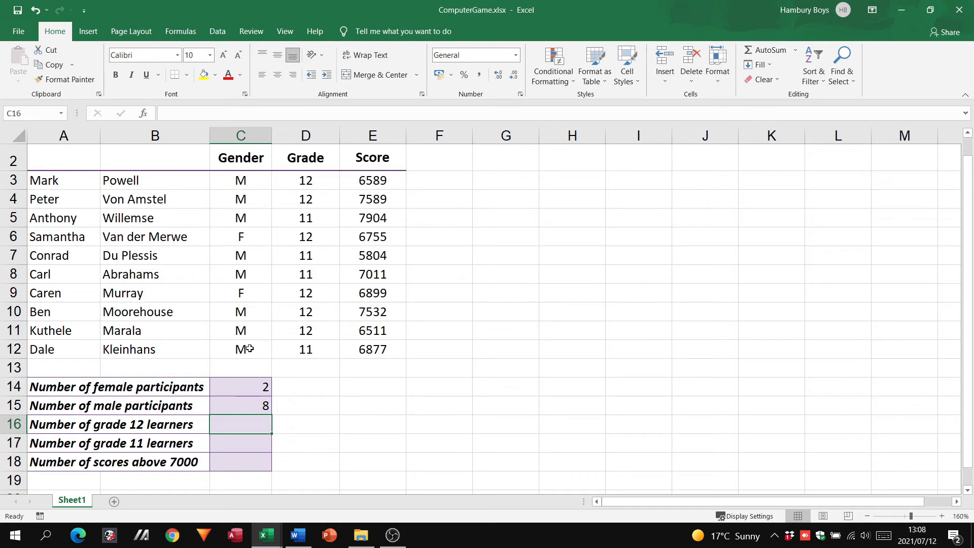
text(=countif(D3:D12;)
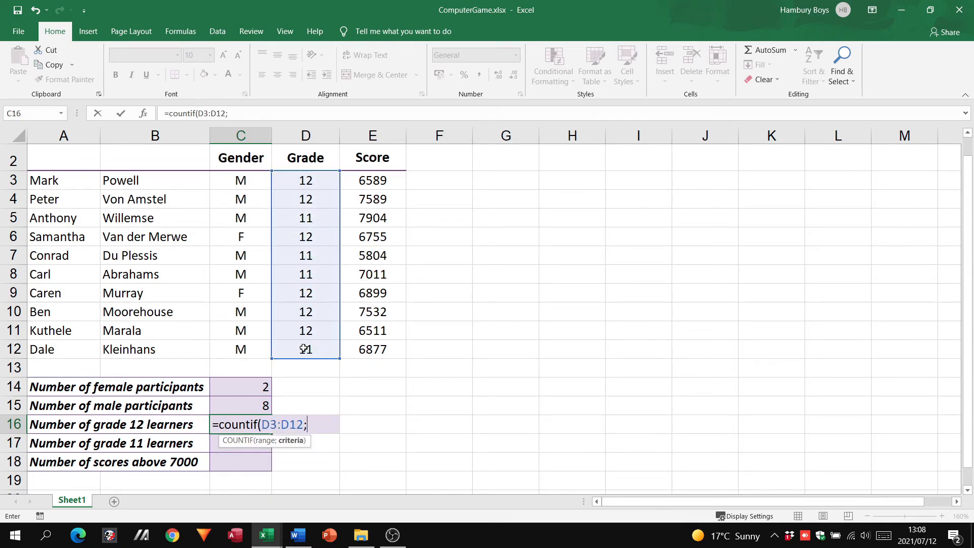
text(")
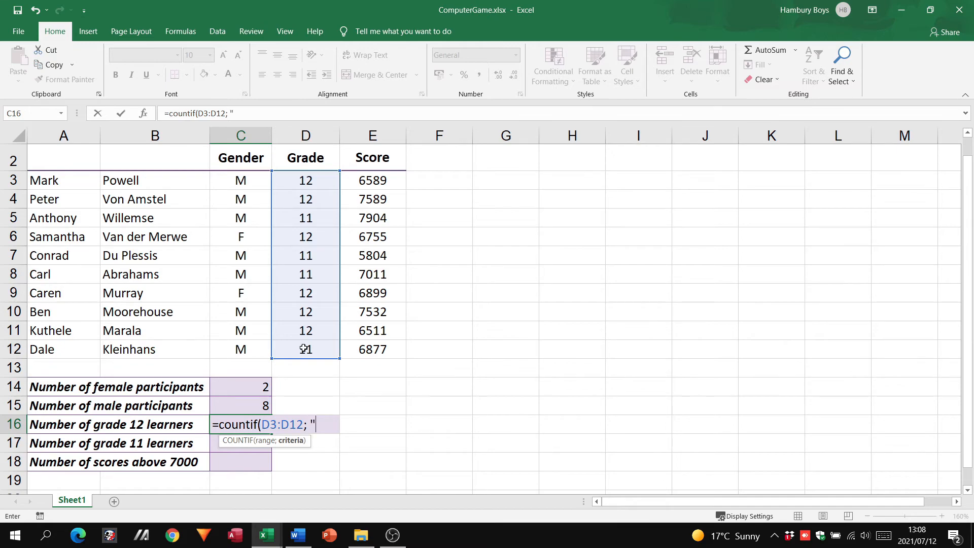
text(12"))
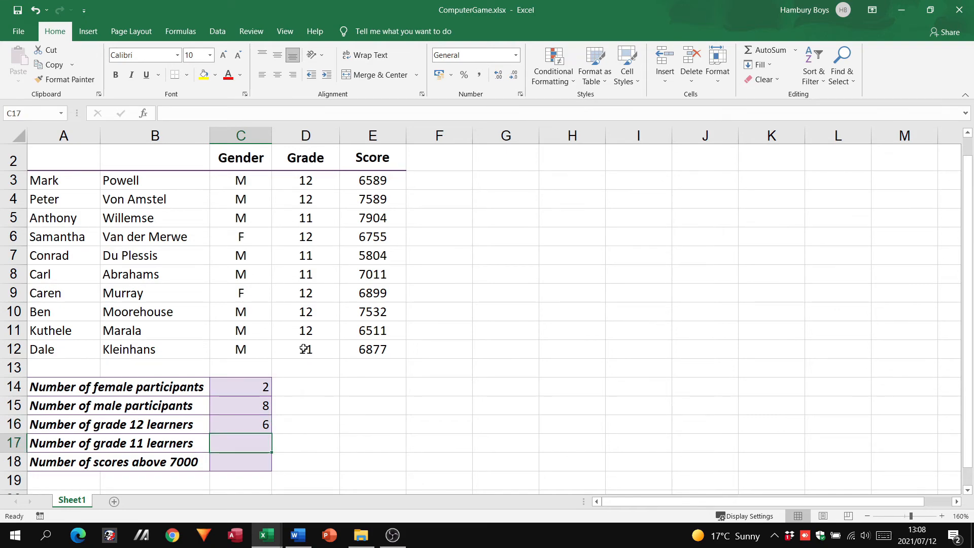
text(=countif(D3:D12)
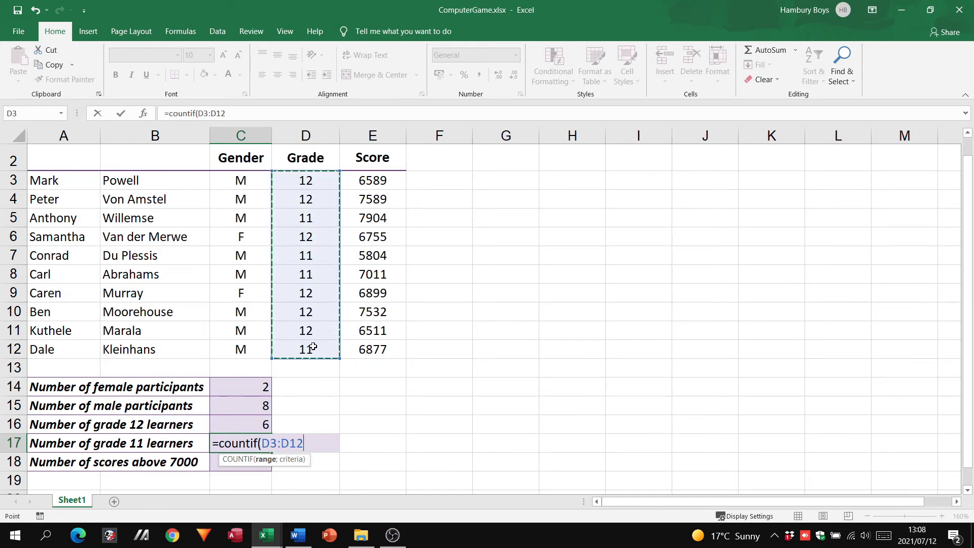
text(; ")
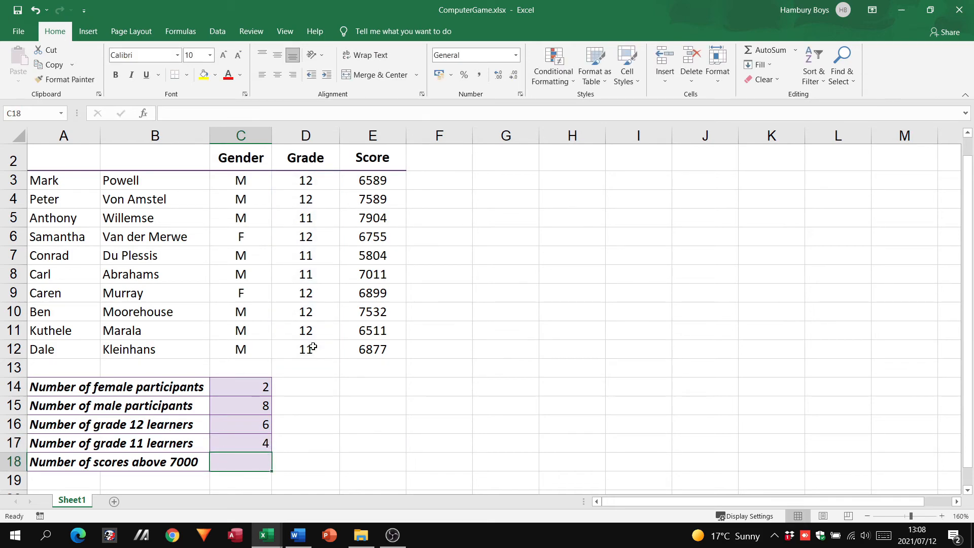
mouse_move(353, 180)
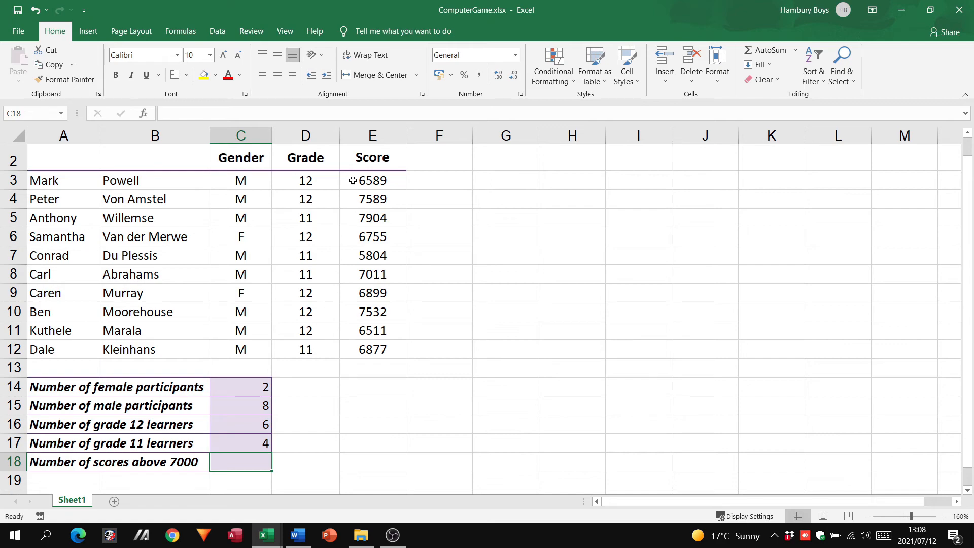
Step: Enter =COUNTIF(E3:E12;">7000") in C18 to count scores above 7000
drag(371, 180, 371, 330)
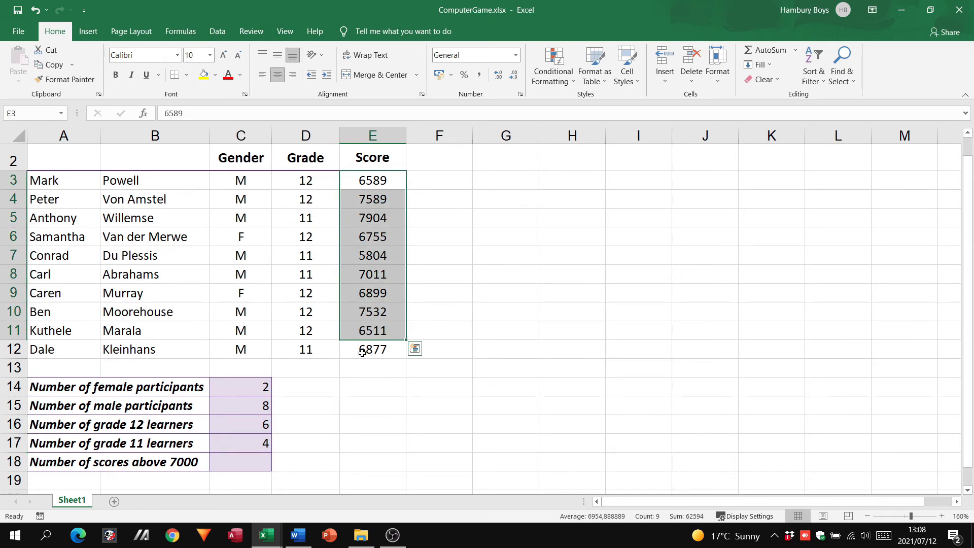
click(372, 349)
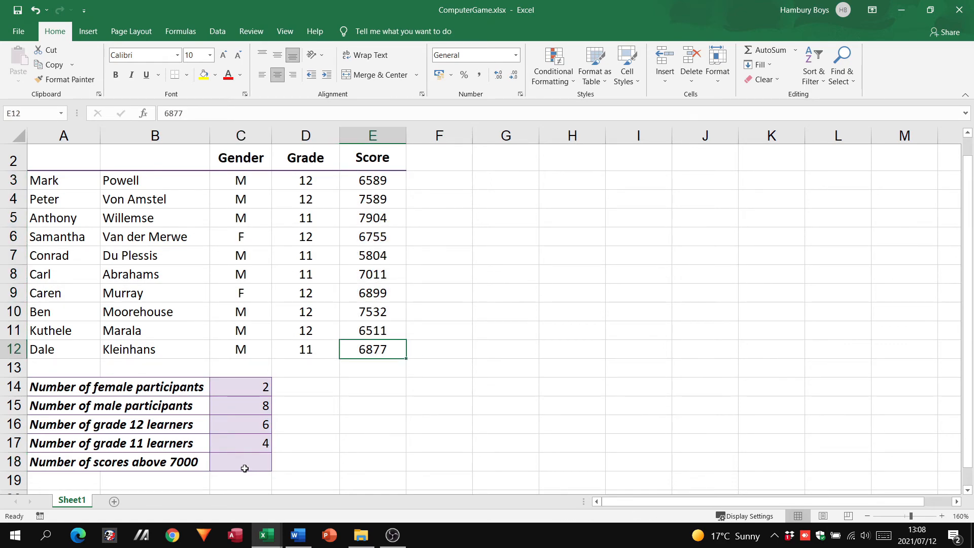
text(=copu)
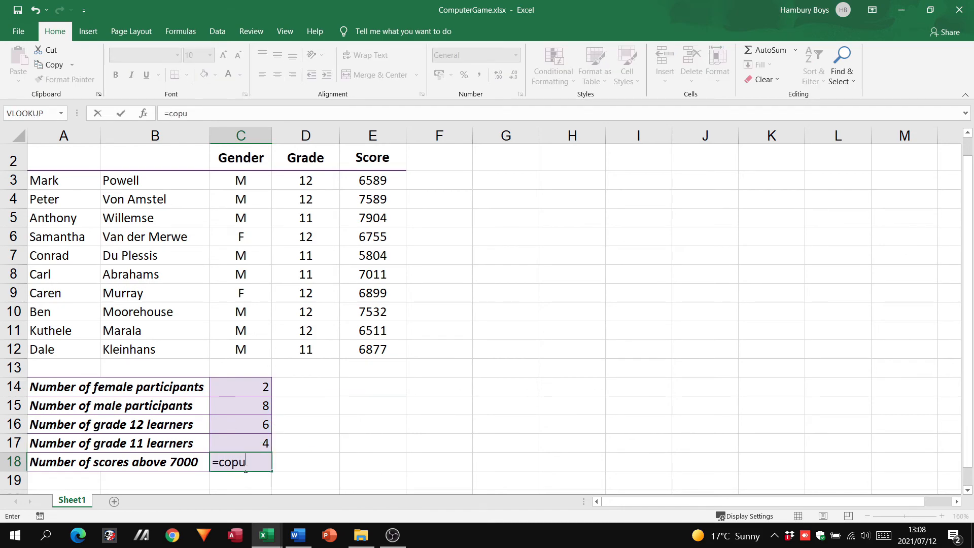
text(countif(E3:E12)
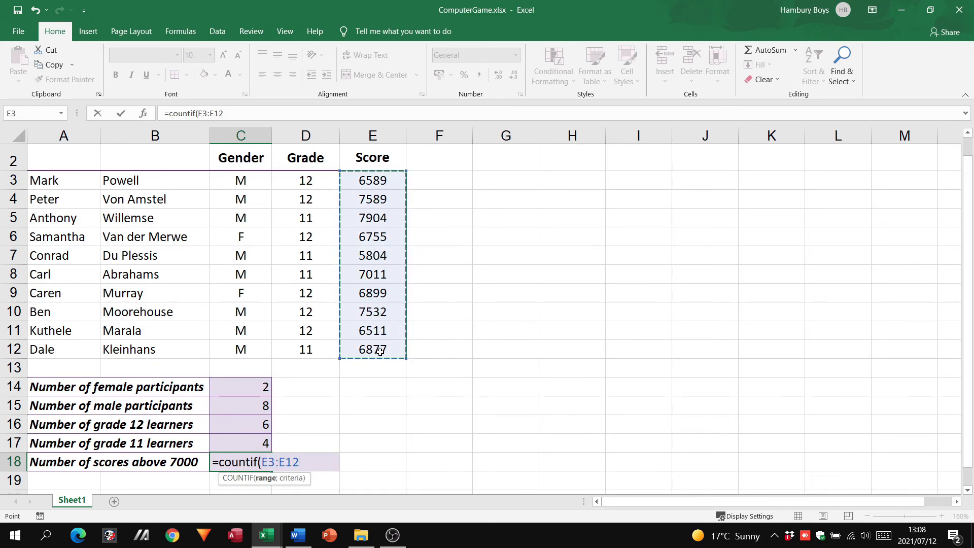
text(;)
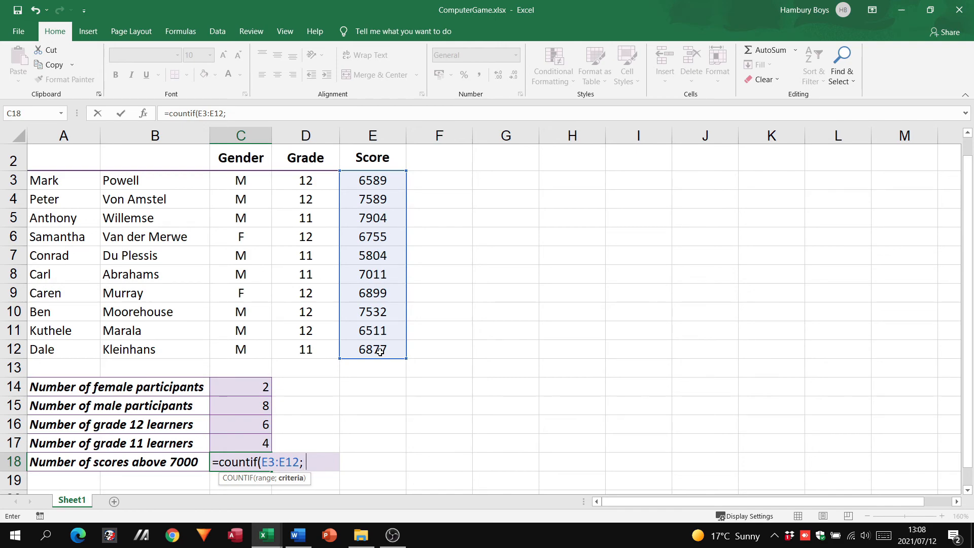
text(")
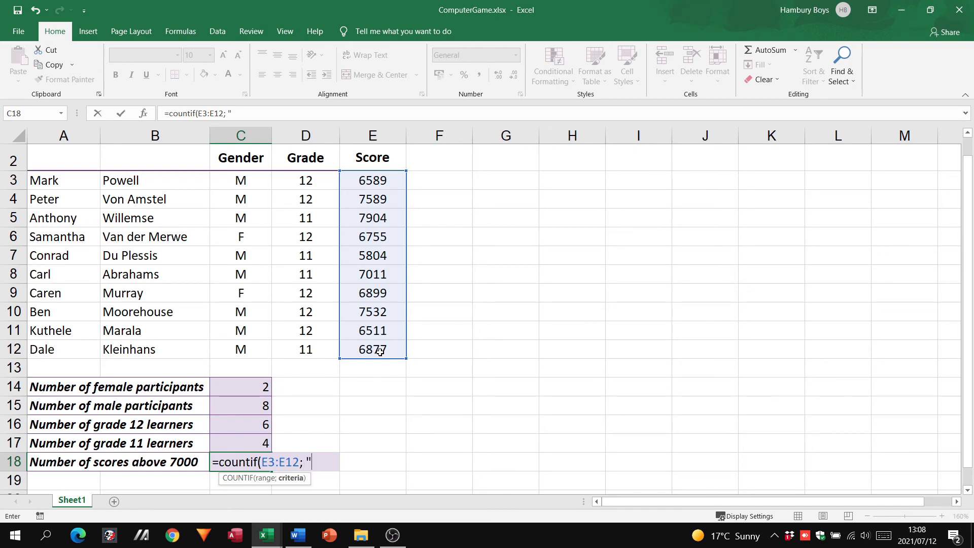
text(>7)
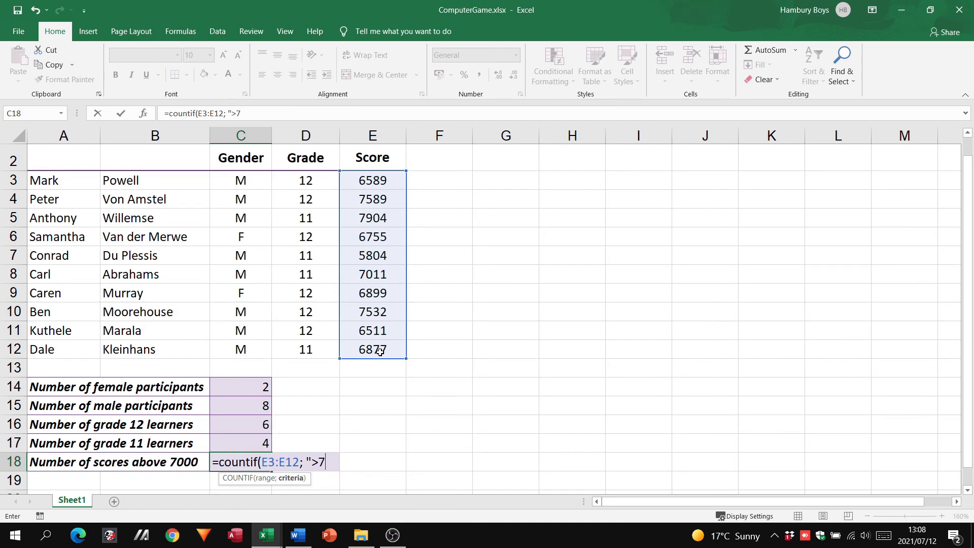
text(000)
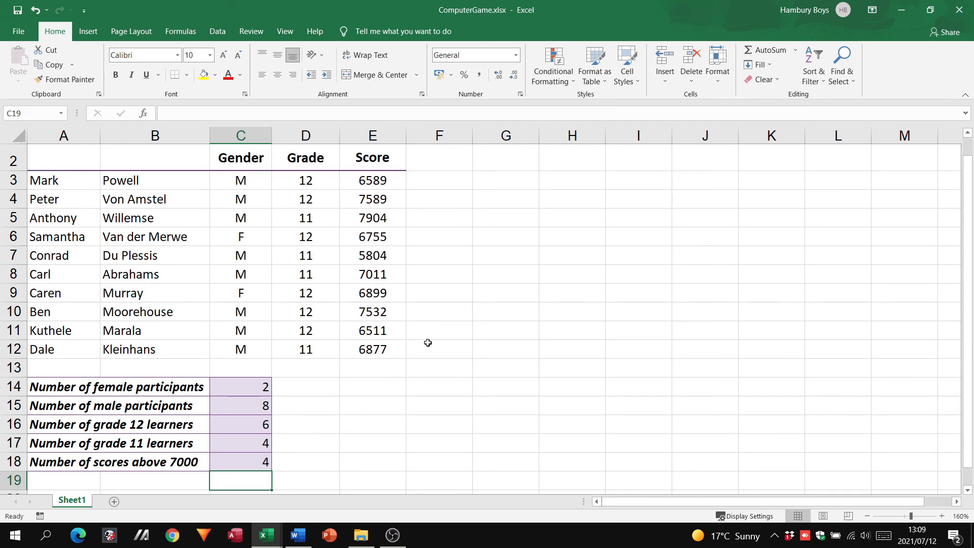
Step: Check scores 7589, 7904 and 7532 in the Score column against the count
click(372, 199)
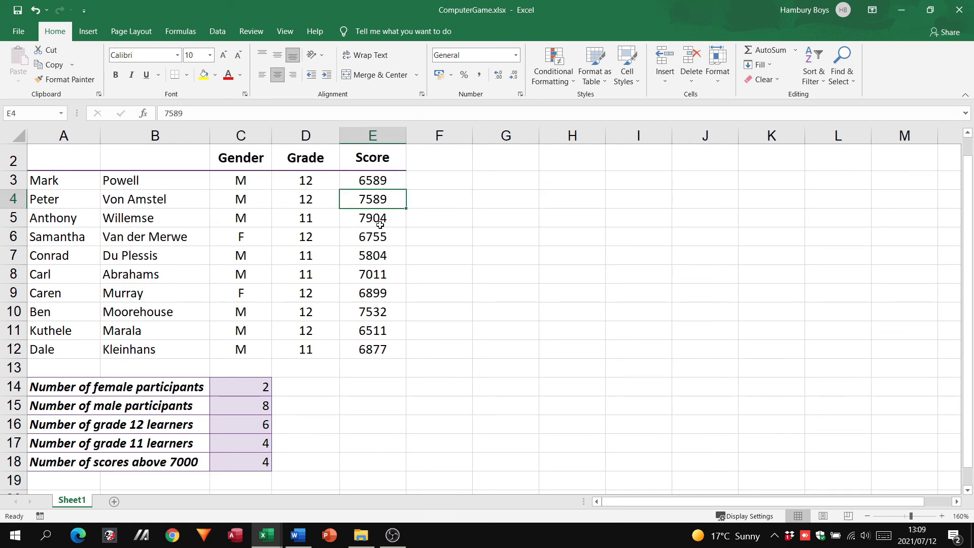
click(372, 218)
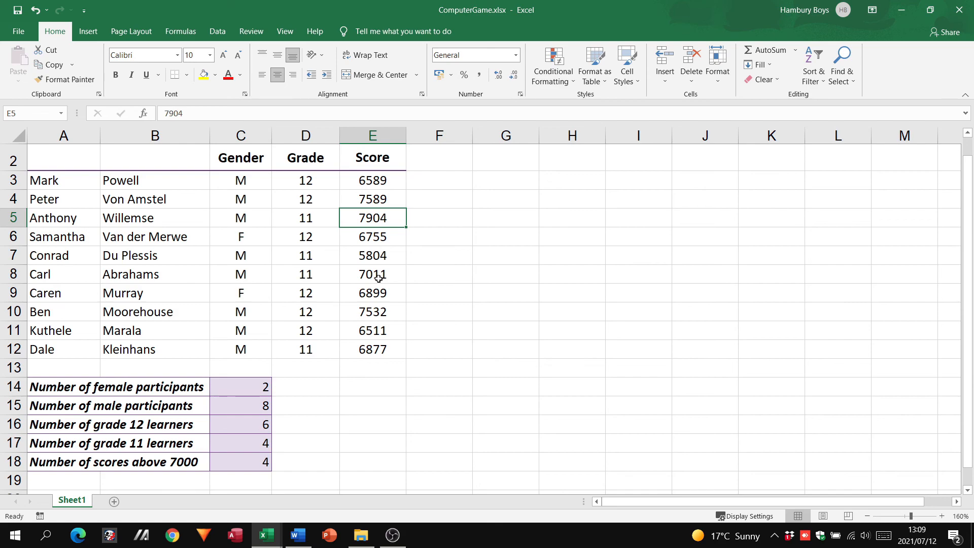
click(372, 311)
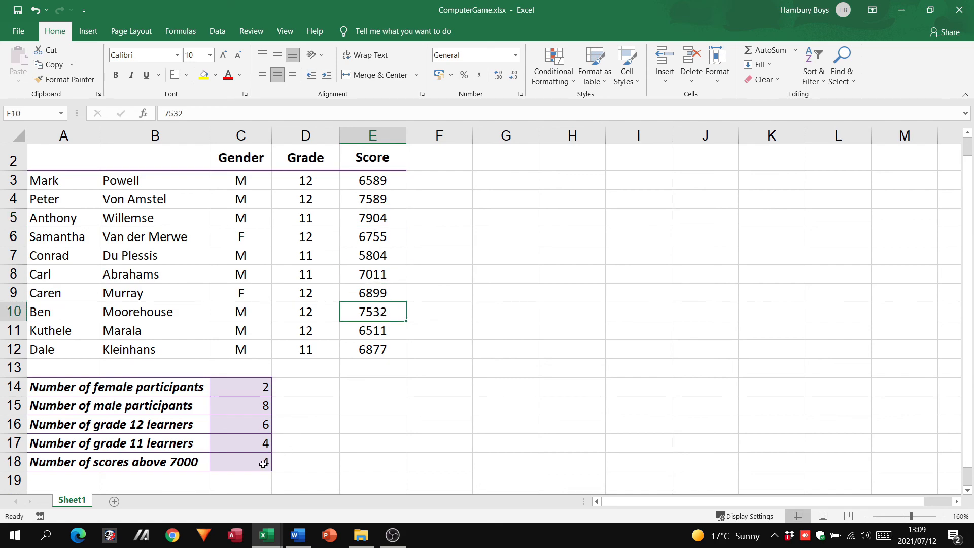
mouse_move(350, 463)
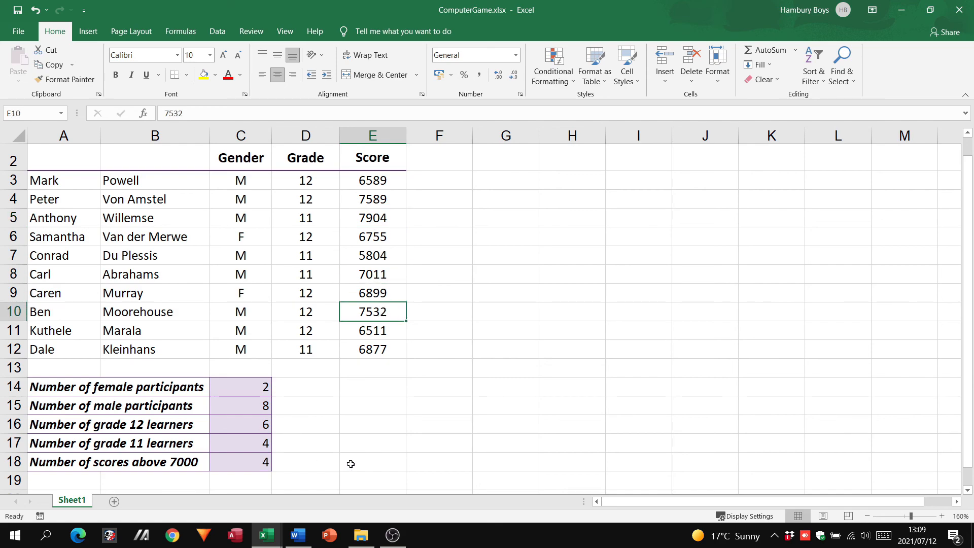